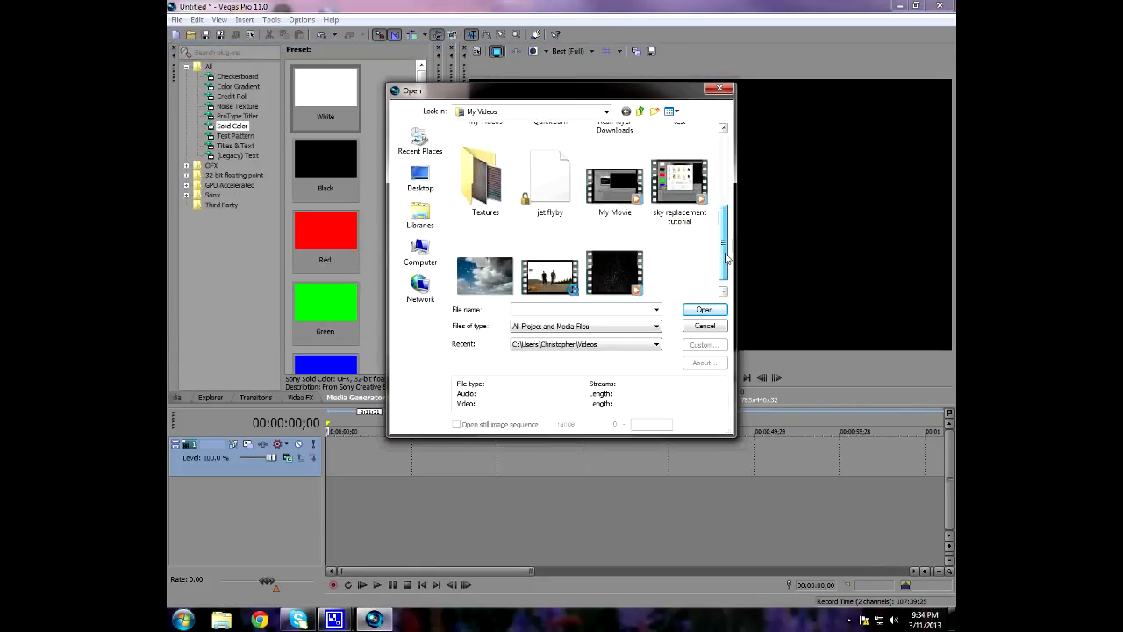
Step: Import the street footage clip of the two men into the project
click(549, 263)
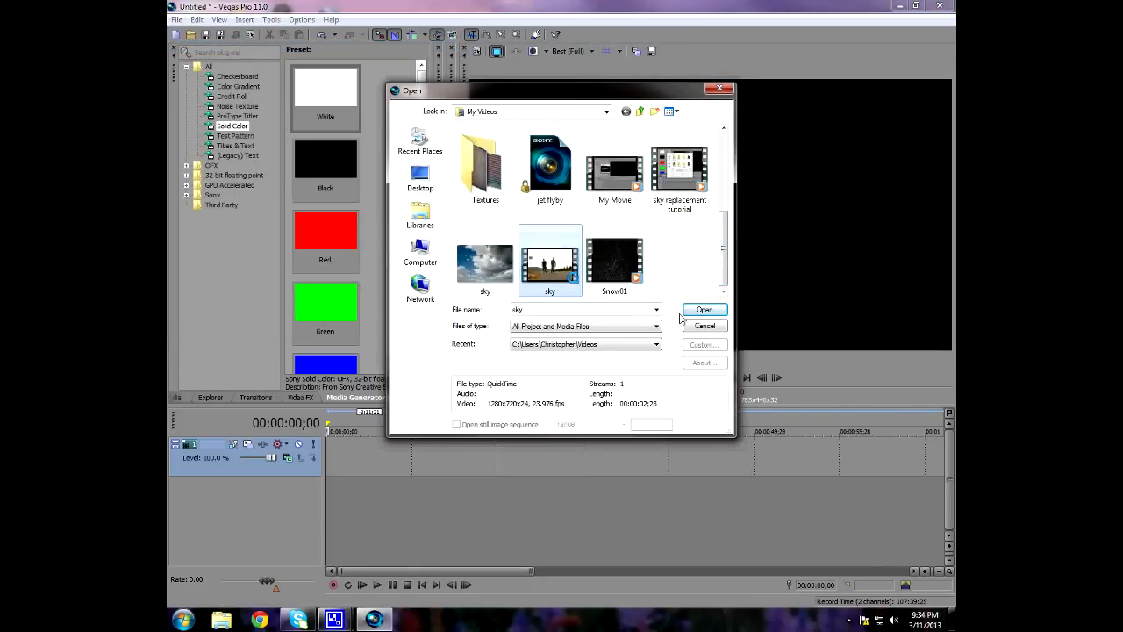
click(705, 309)
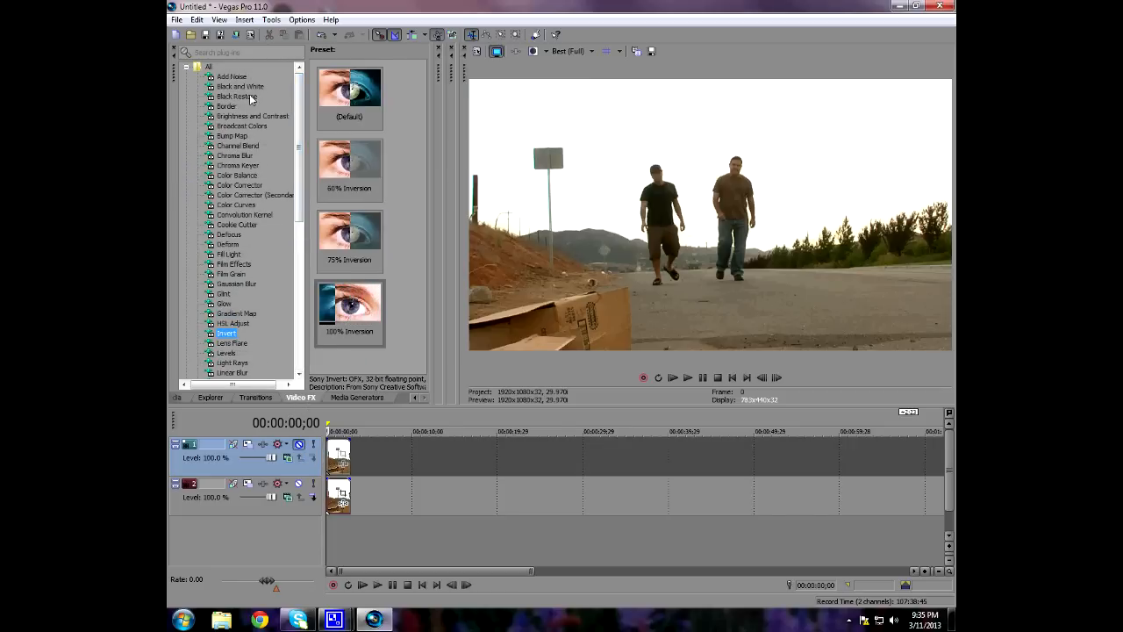
Step: Apply Black and White and the Darker, More Contrast brightness preset to one footage copy
click(238, 86)
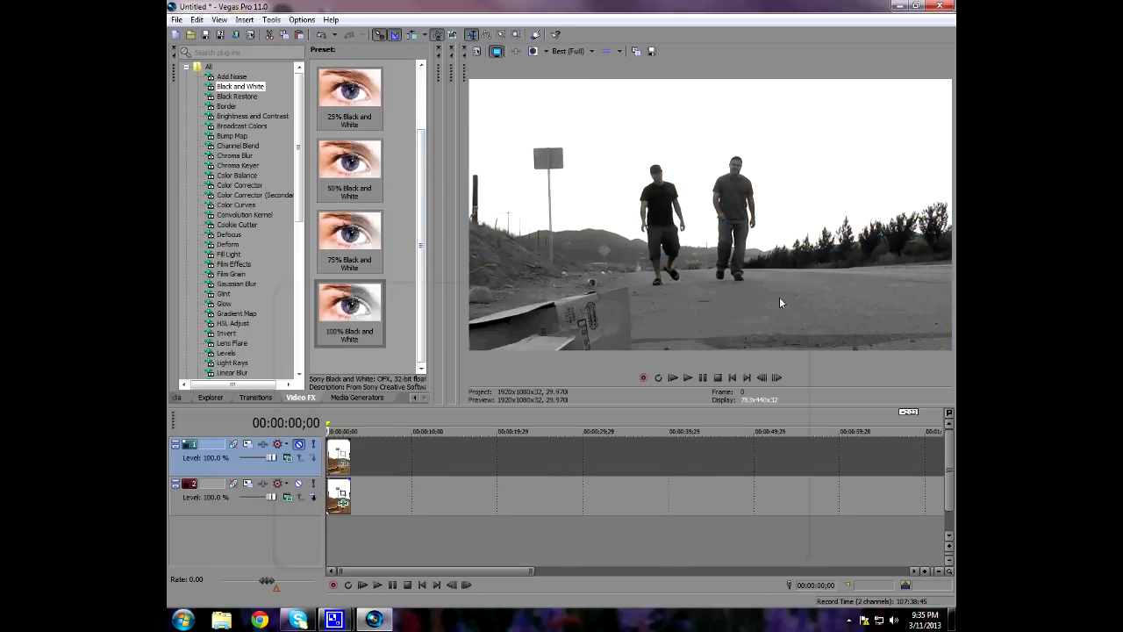
mouse_move(249, 155)
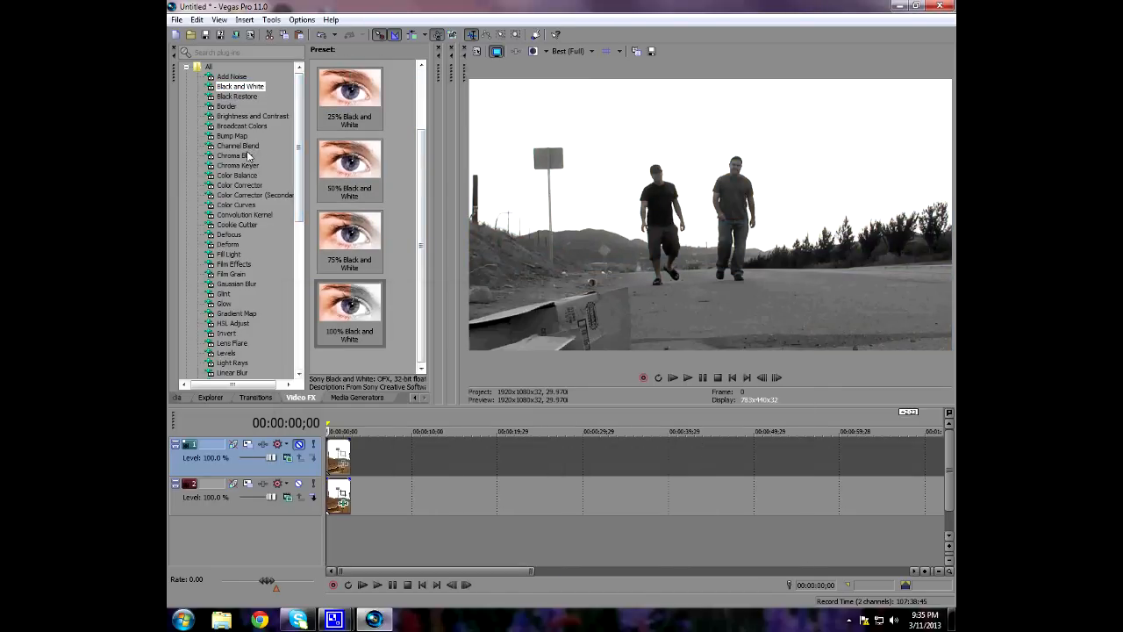
click(252, 116)
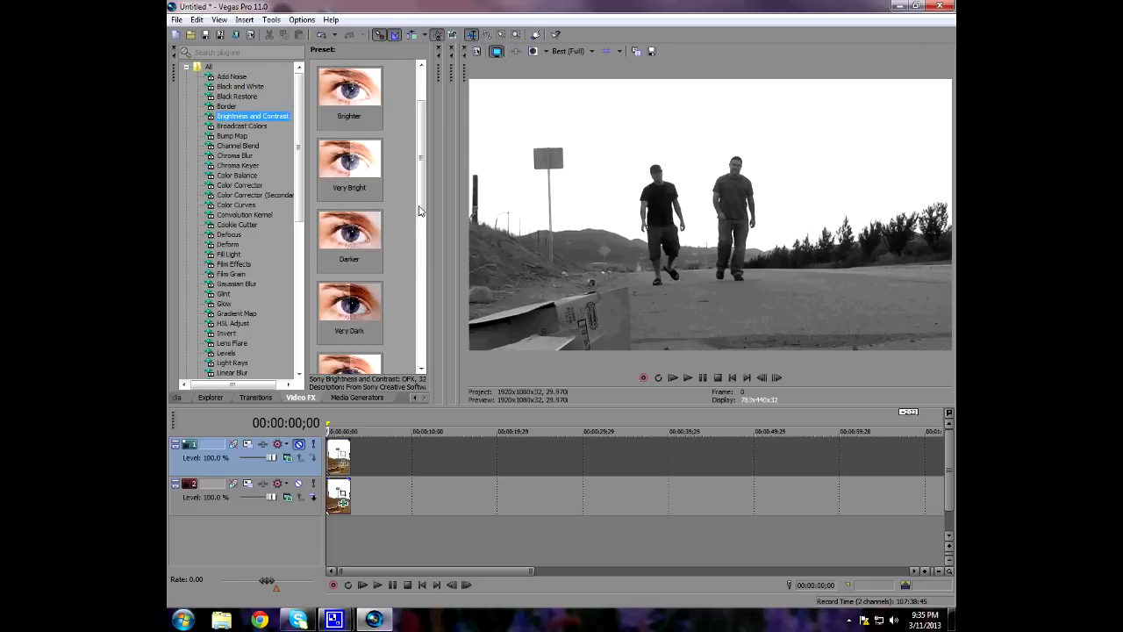
scroll(down, 3)
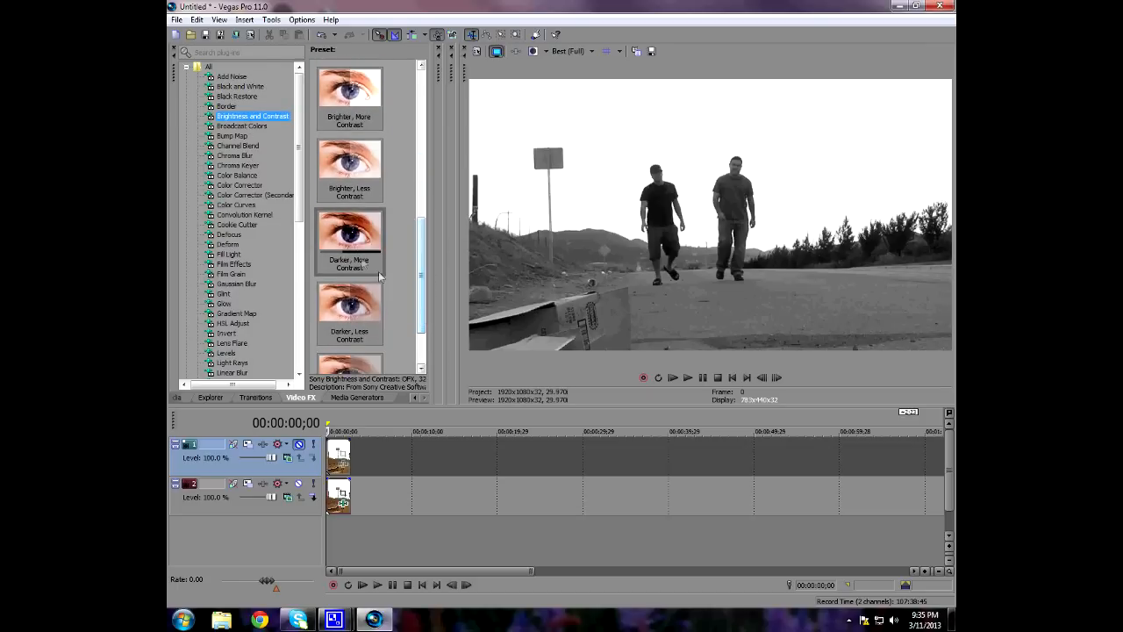
click(349, 236)
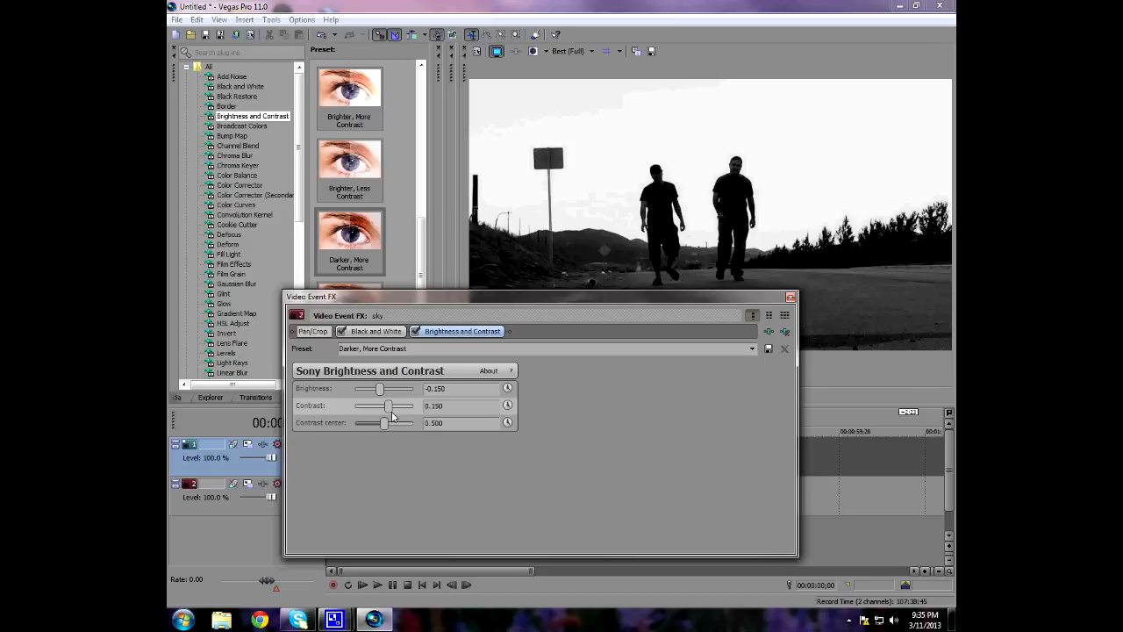
Step: Raise Contrast to maximum 1.0 and adjust Brightness for a pure silhouette on white sky
drag(391, 405, 402, 406)
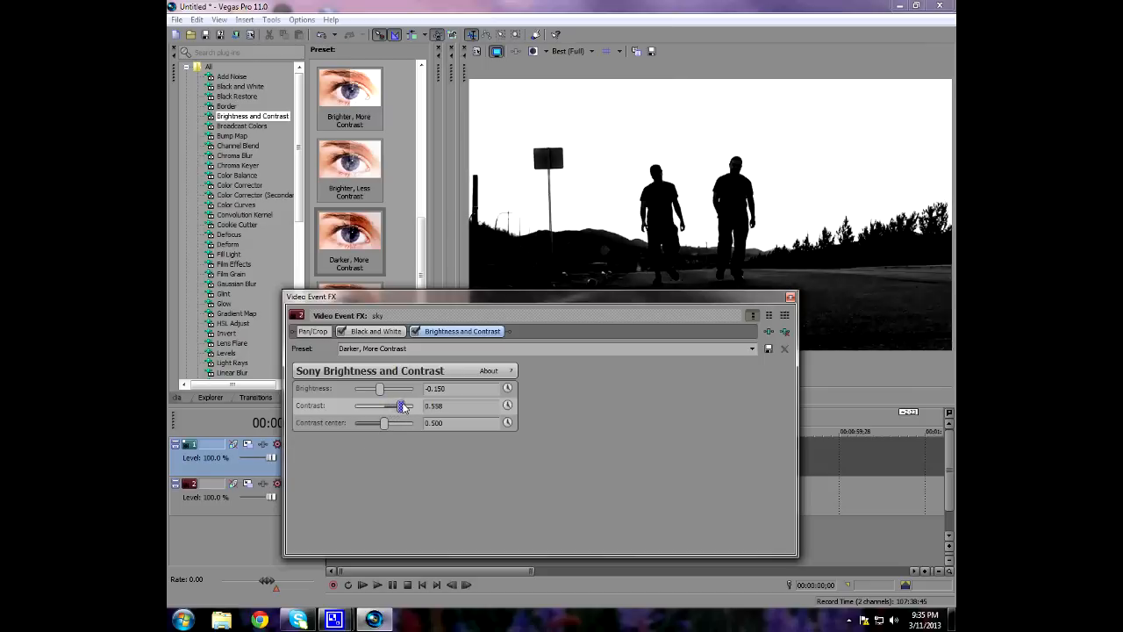
drag(400, 406, 414, 405)
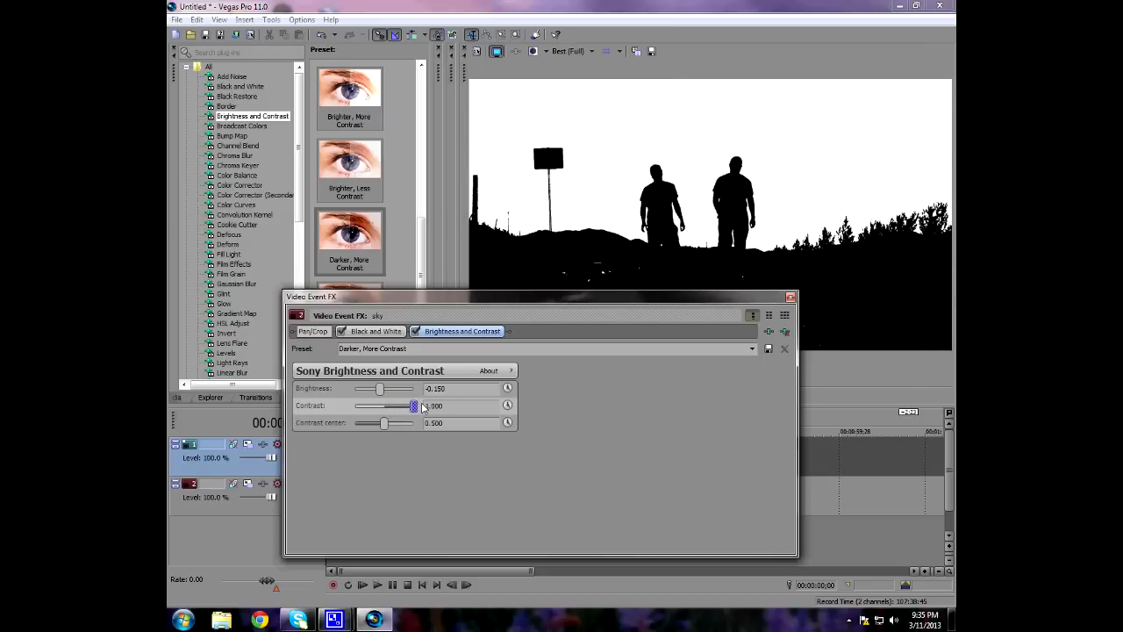
drag(414, 405, 383, 390)
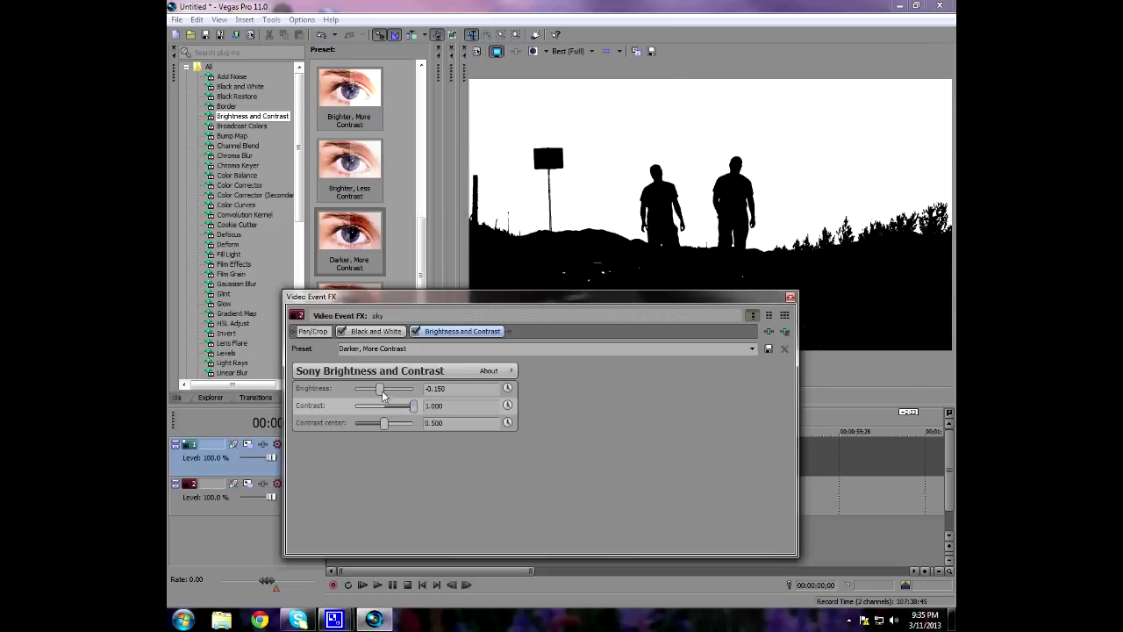
drag(379, 390, 378, 390)
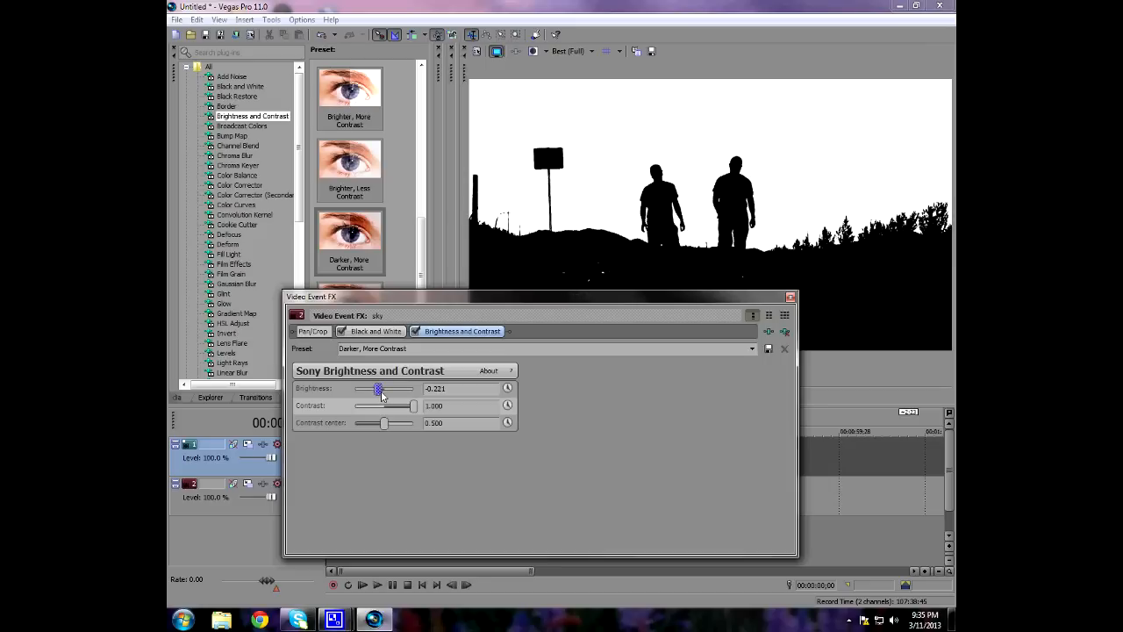
drag(377, 390, 383, 390)
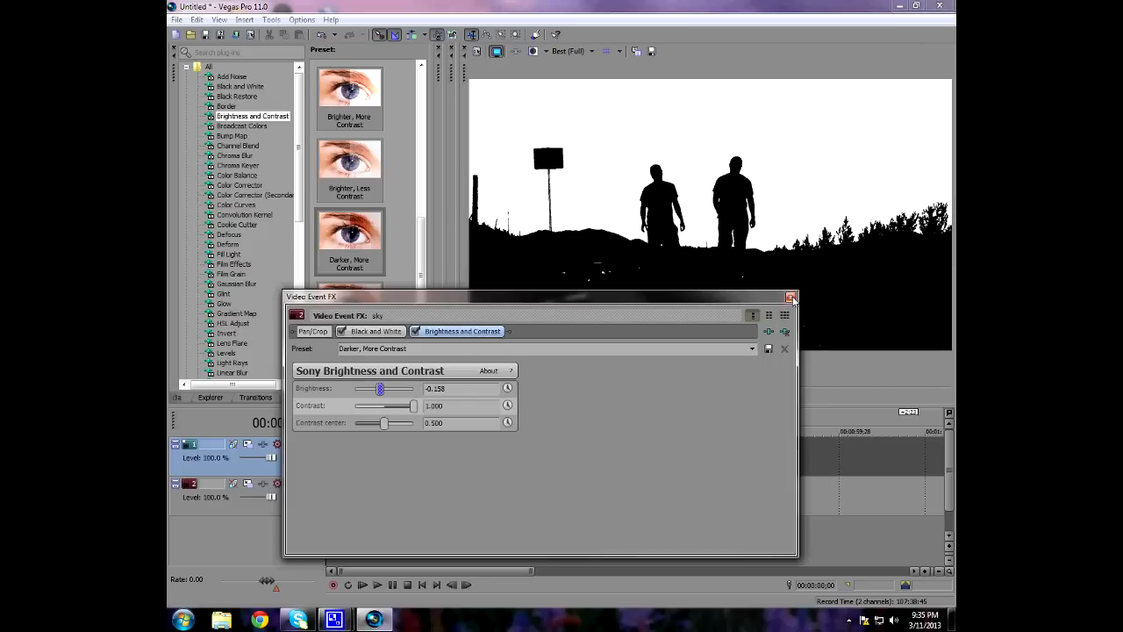
click(790, 298)
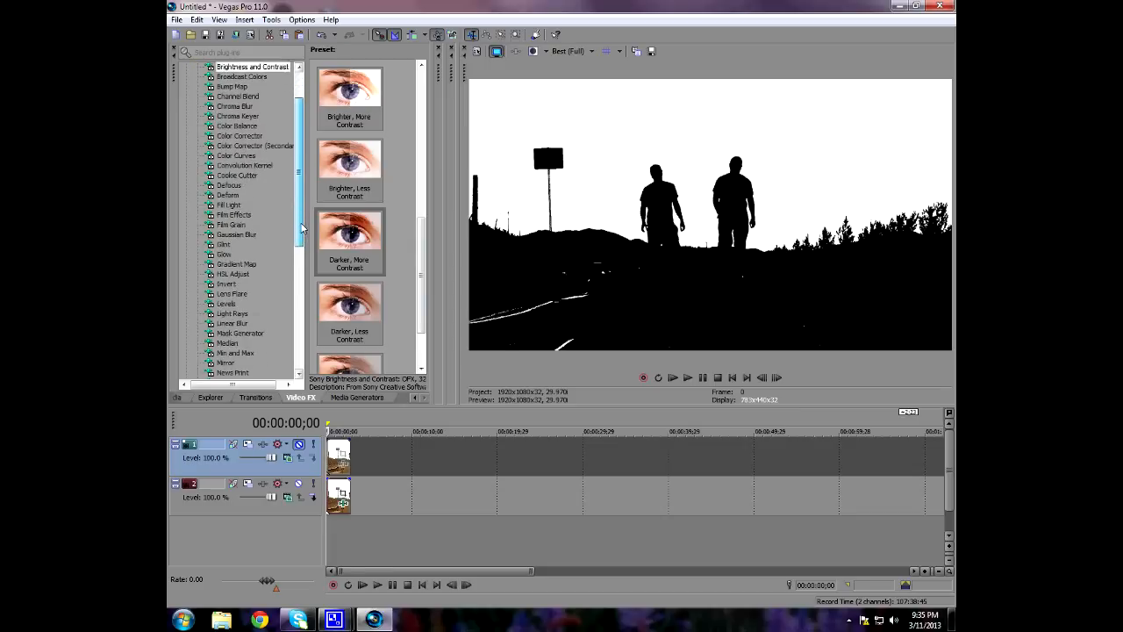
Step: Apply the Invert effect at 100% so the silhouettes turn white against a black sky
click(224, 253)
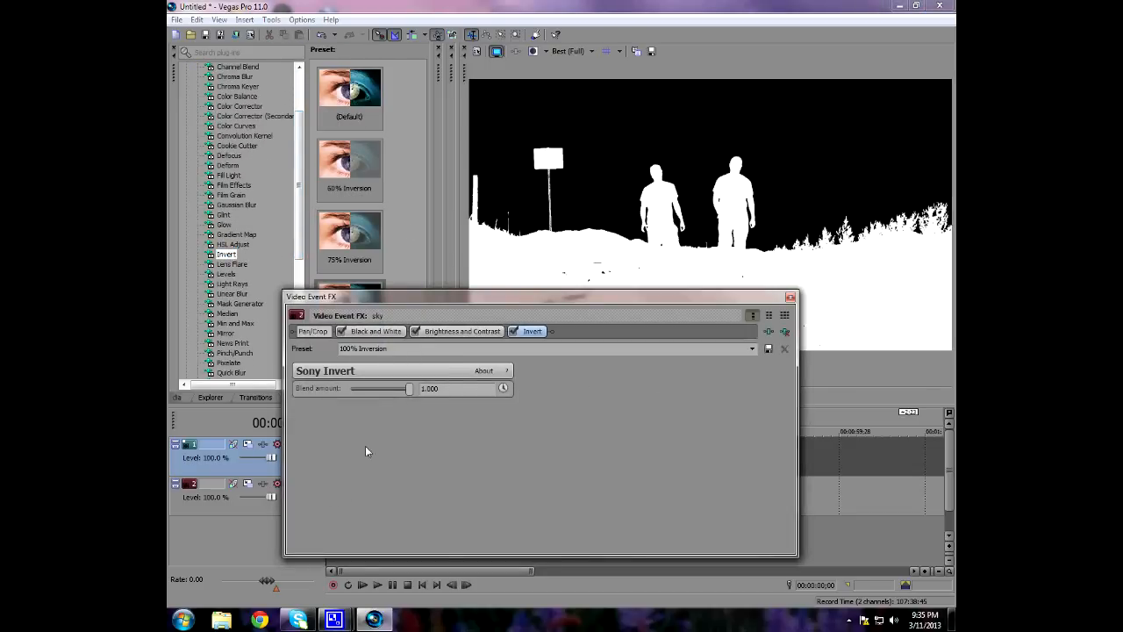
click(785, 296)
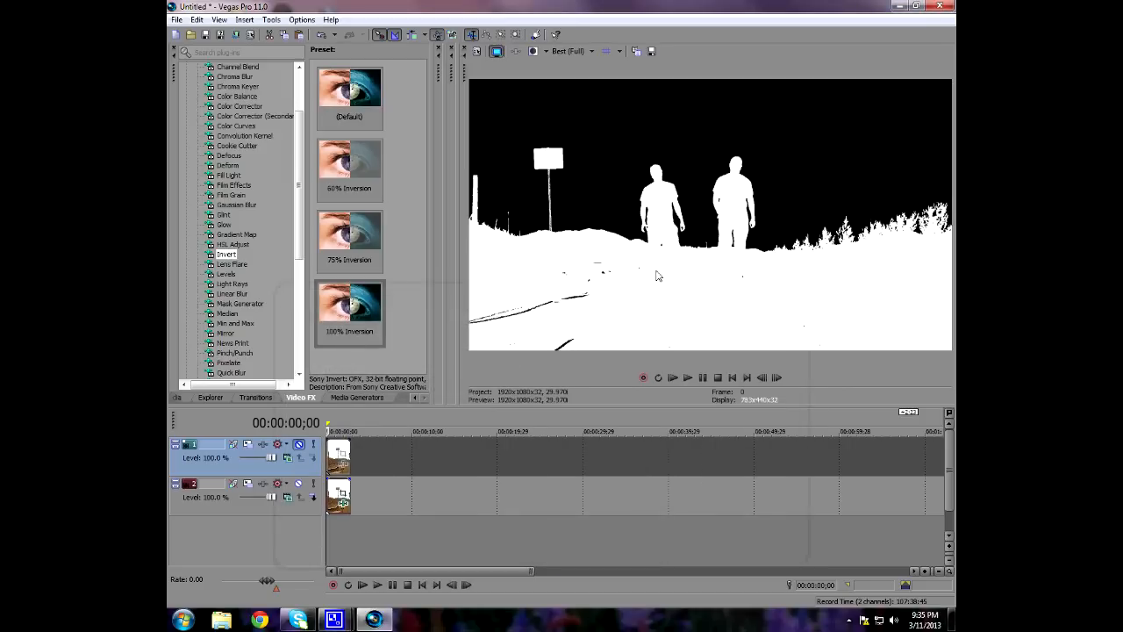
mouse_move(614, 297)
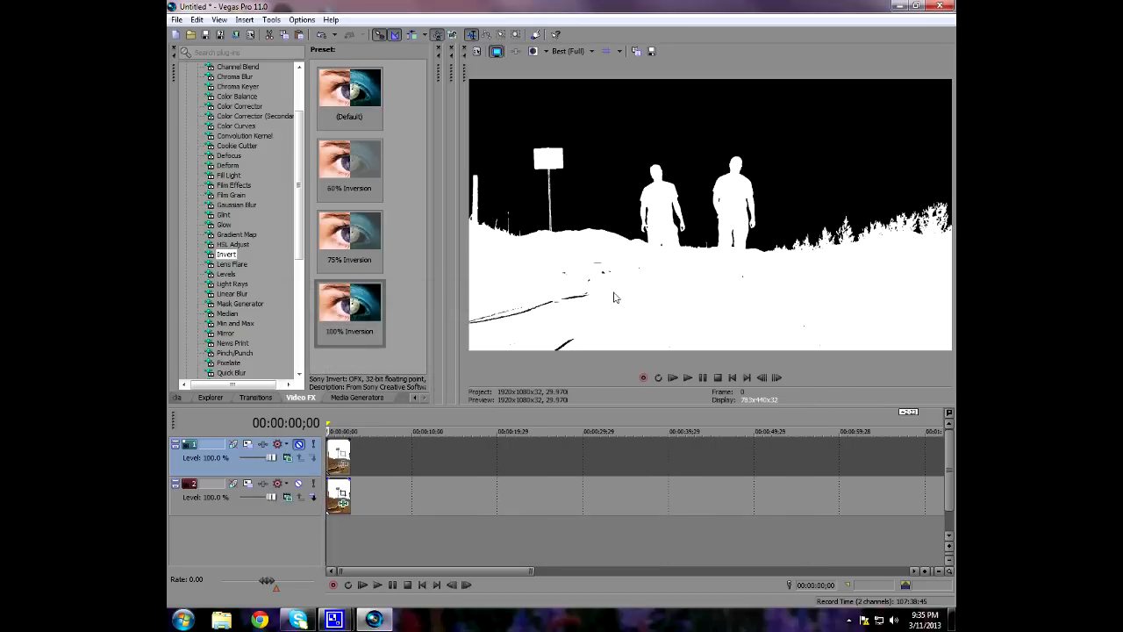
mouse_move(566, 346)
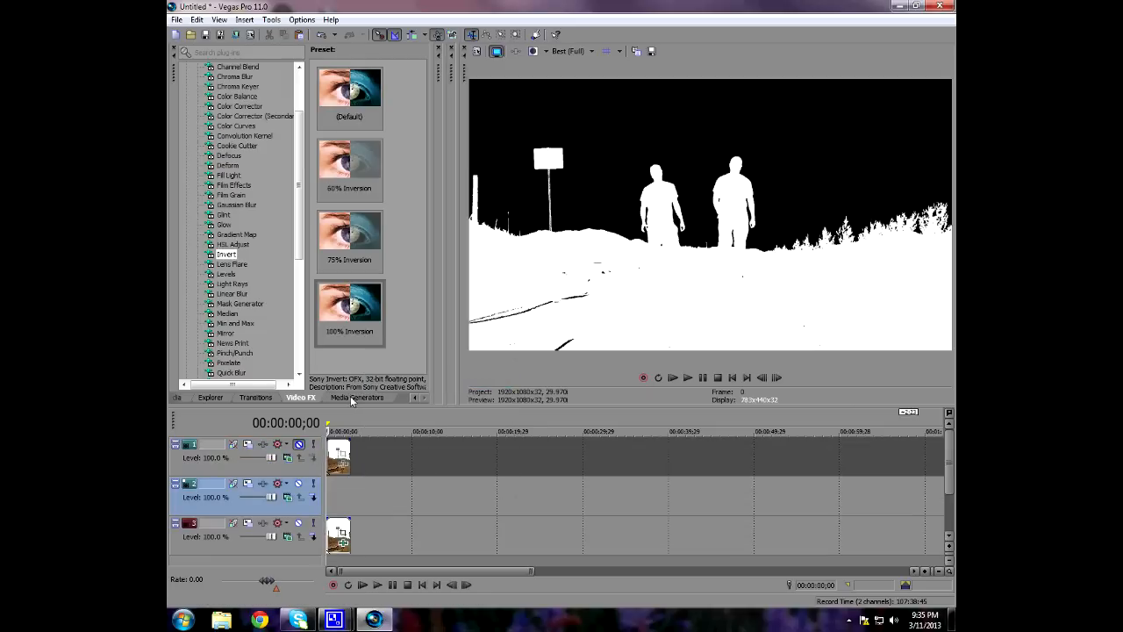
Step: Switch to the Media Generators list to browse solid-color presets
click(358, 397)
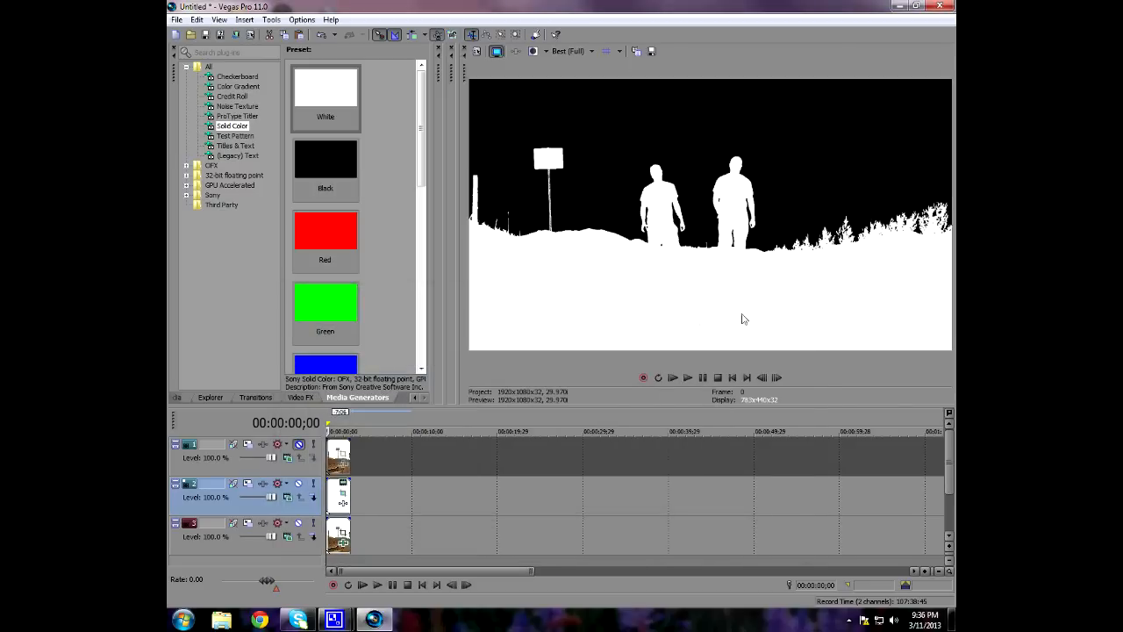
mouse_move(299, 444)
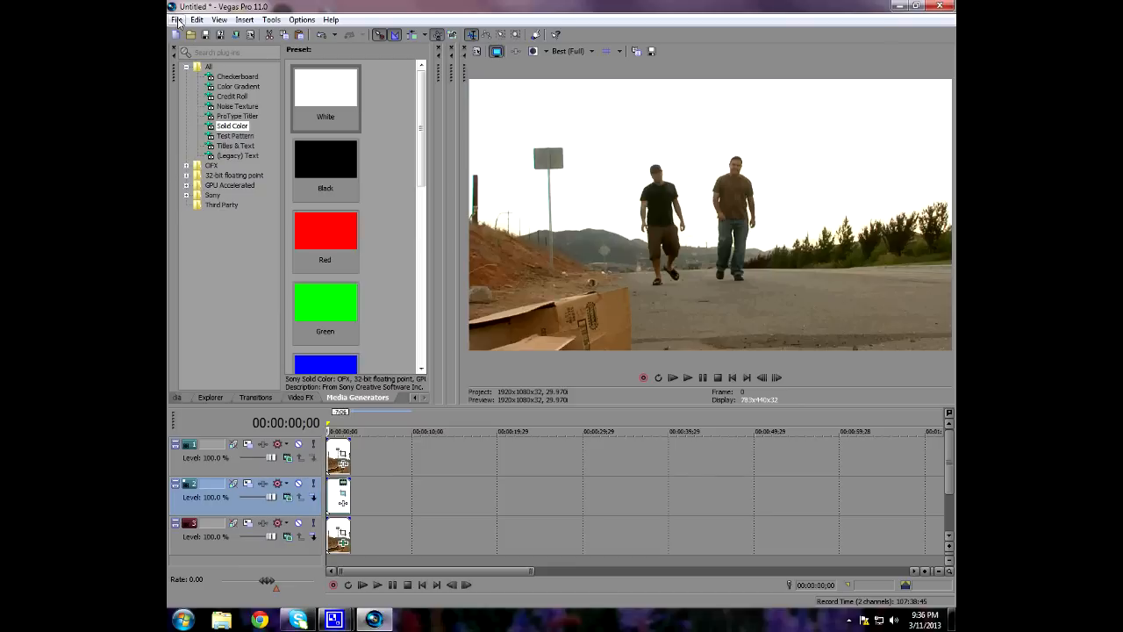
Step: Import the cloudy sky JPEG photo into the project via File > Open
click(176, 20)
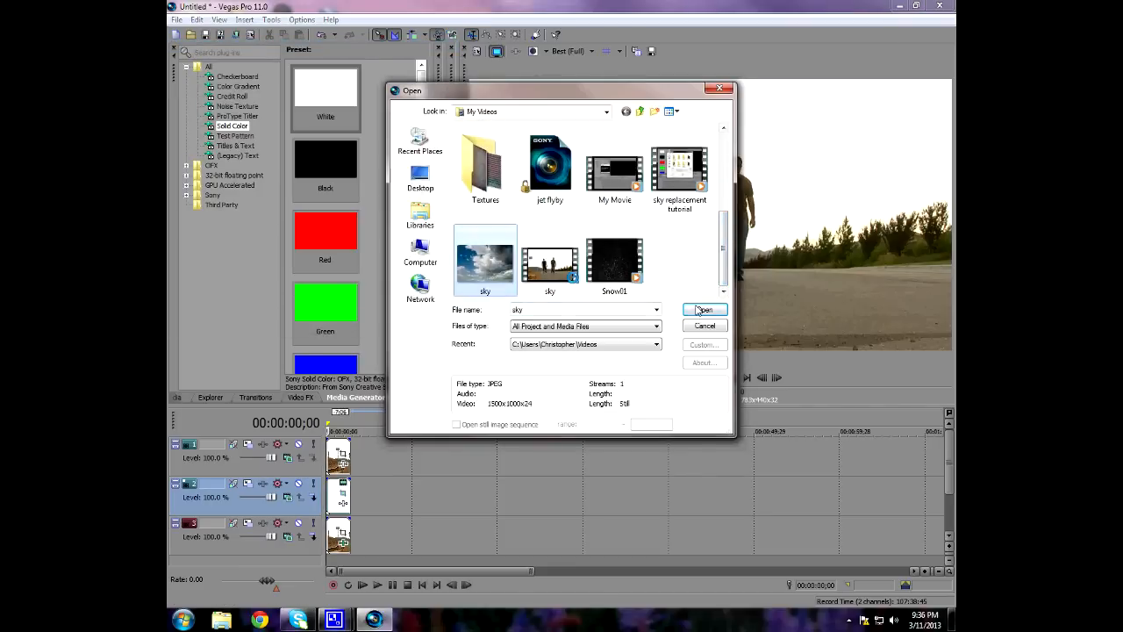
click(703, 309)
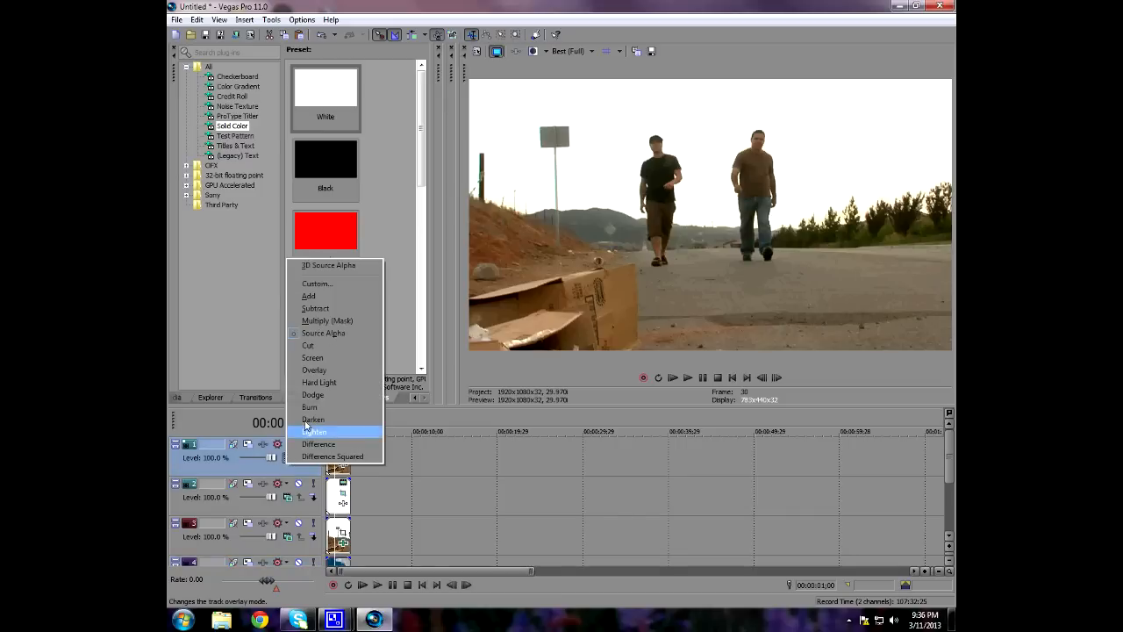
Step: Set the track compositing mode and reposition the sky photo vertically to fill the sky
click(313, 432)
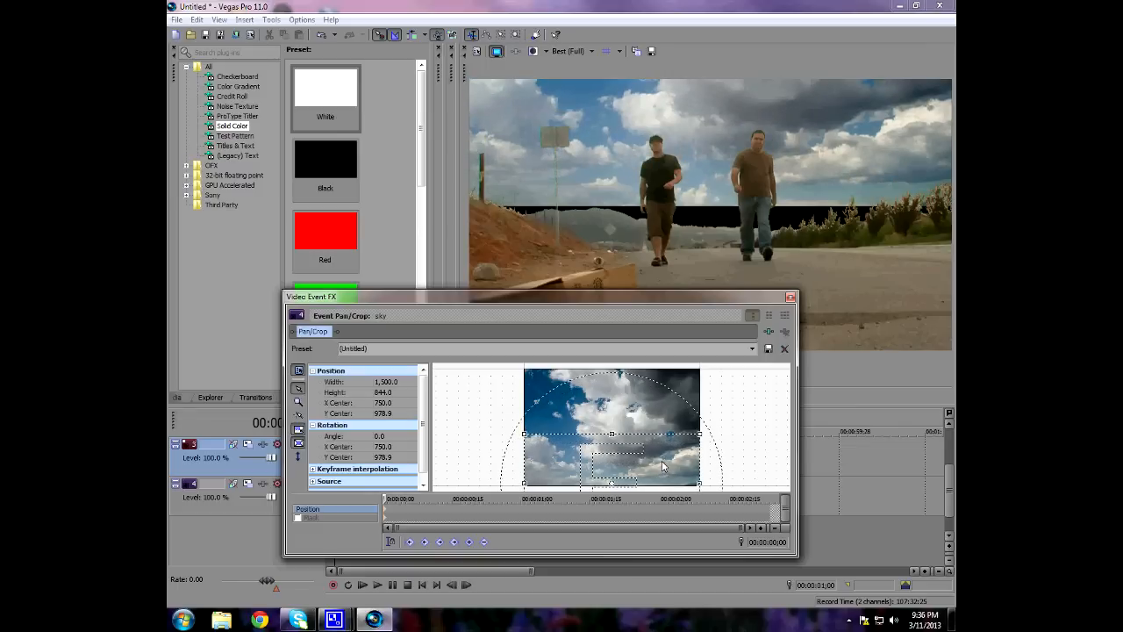
drag(611, 460, 611, 442)
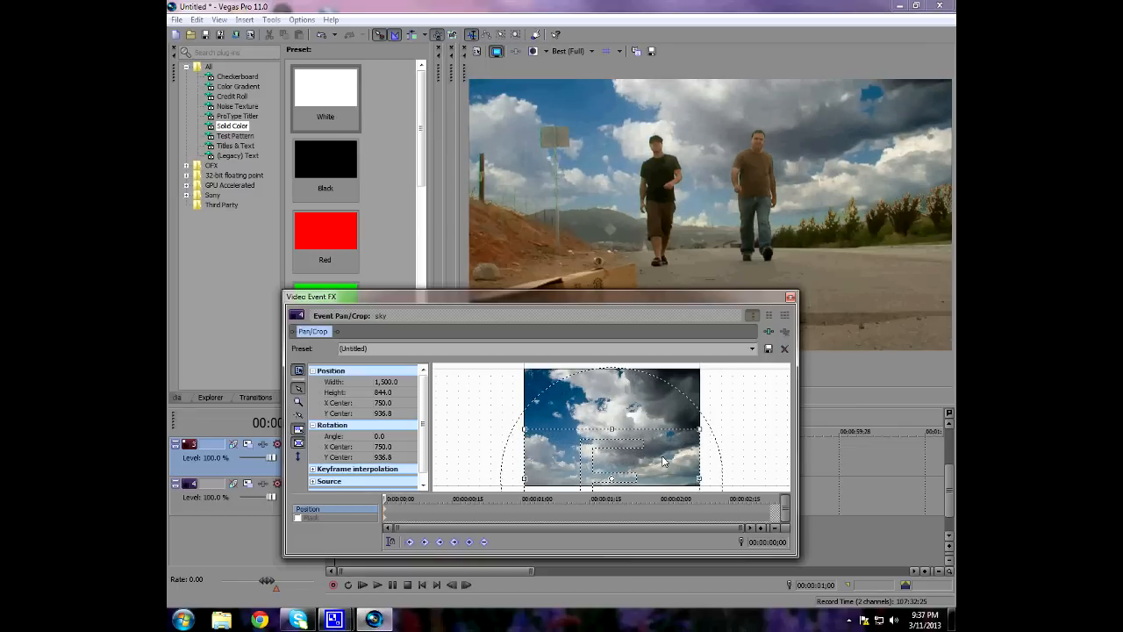
drag(611, 430, 611, 418)
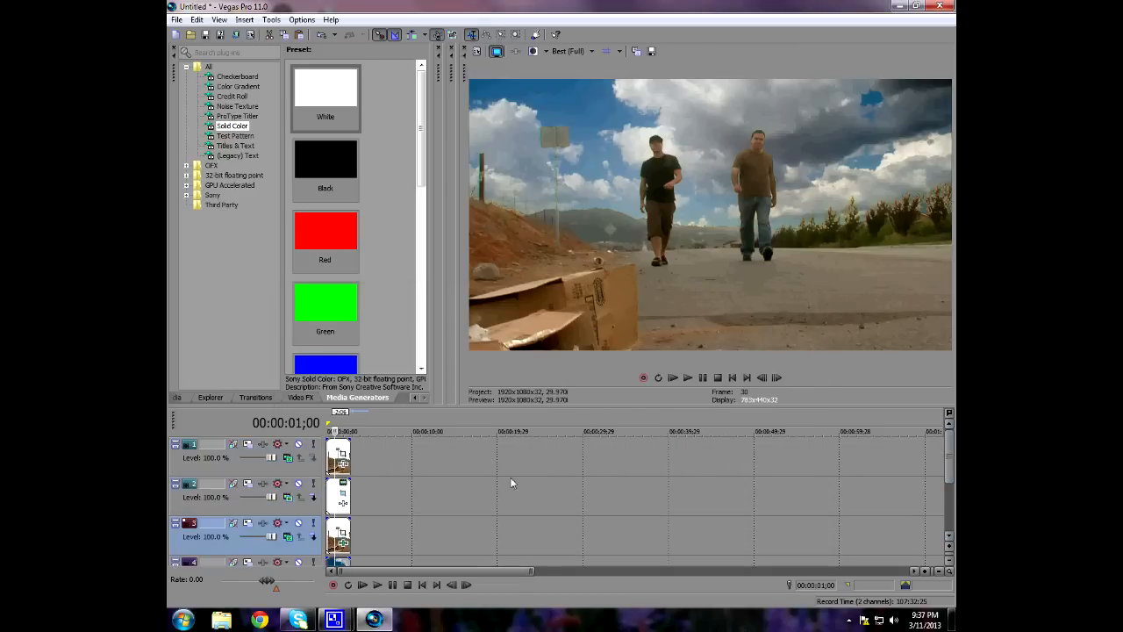
Step: Render the composited tracks into one via the track context menu
right_click(339, 456)
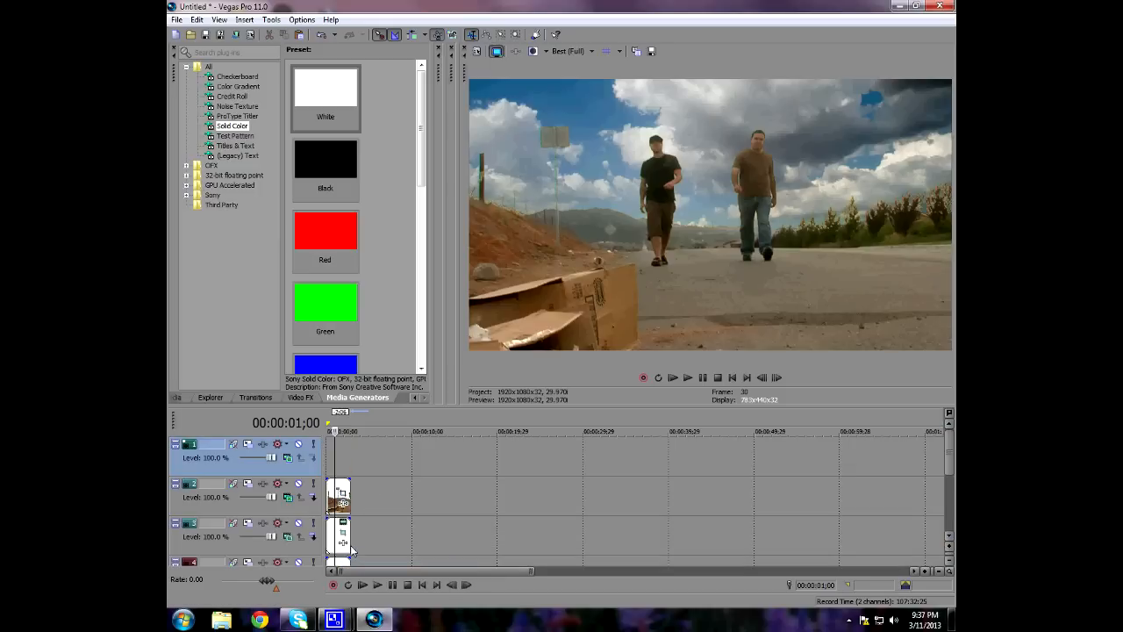
right_click(355, 460)
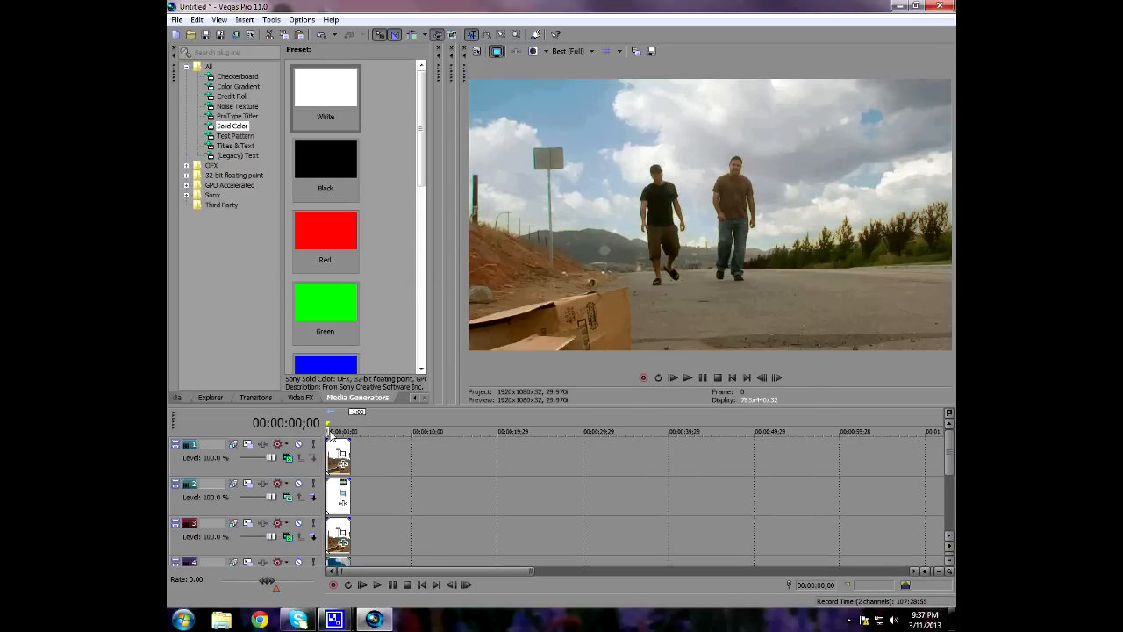
click(300, 397)
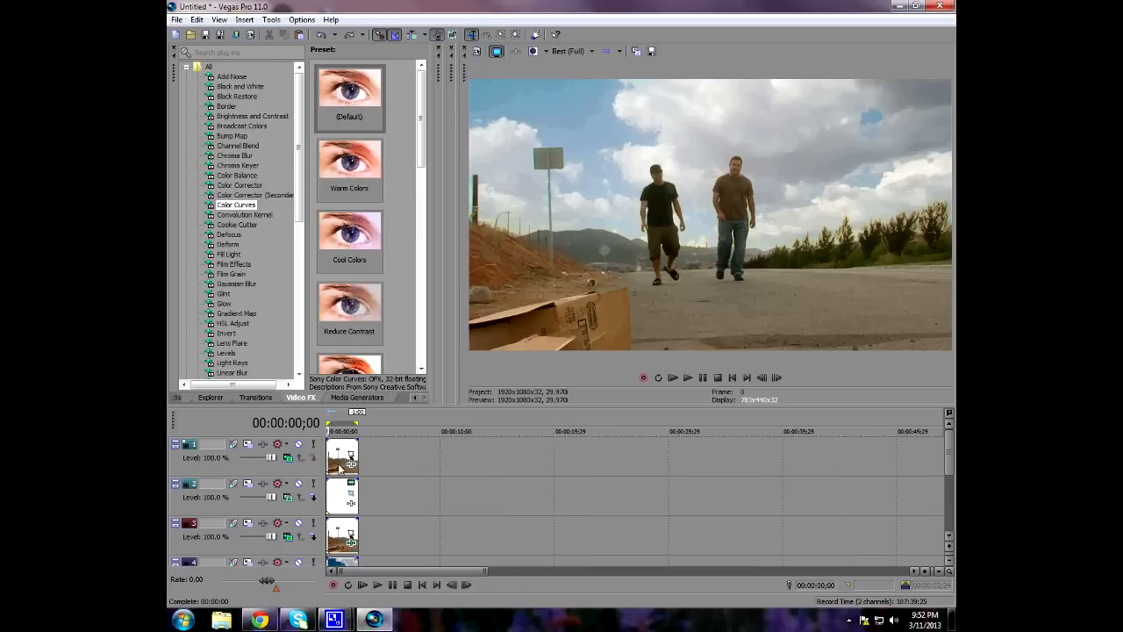
mouse_move(397, 217)
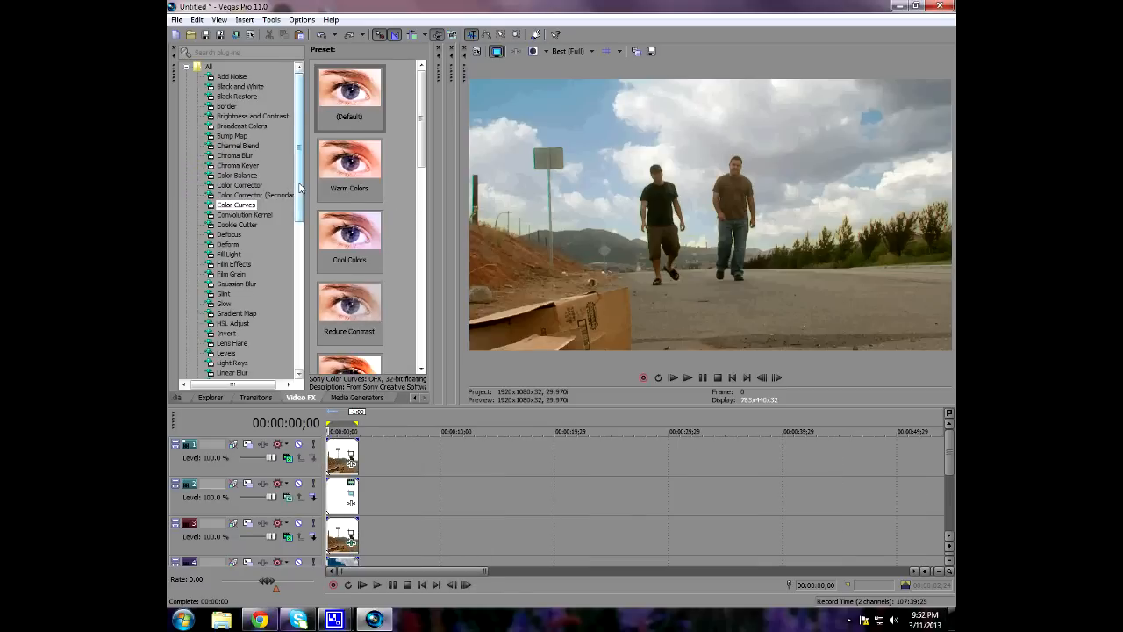
mouse_move(295, 157)
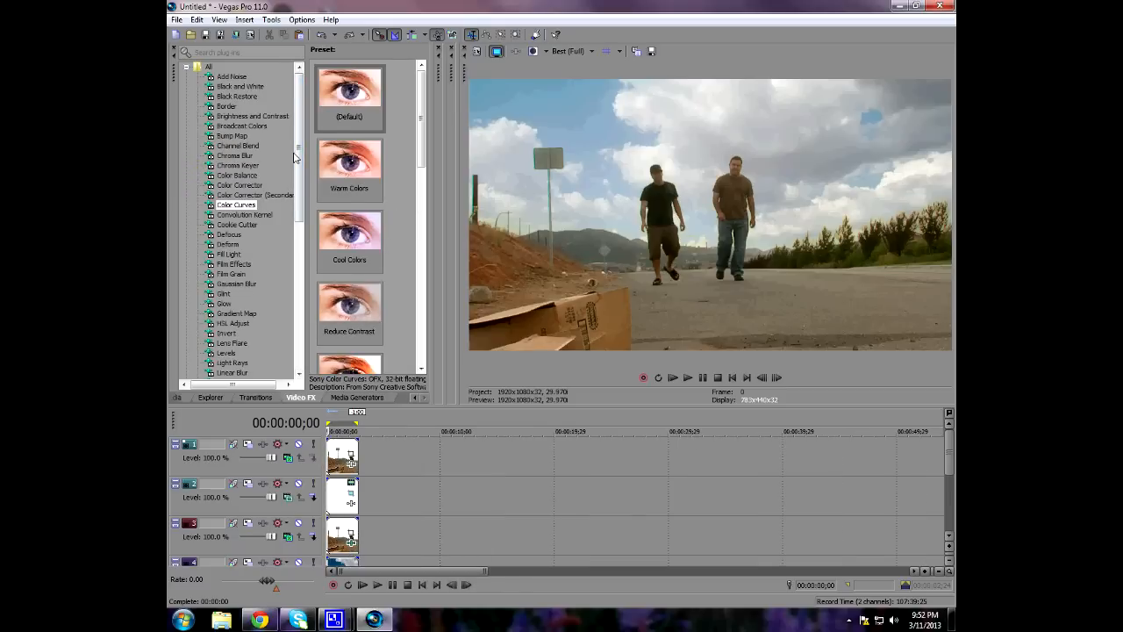
Step: Apply the Flat Brightness and Contrast preset to the sky clip and lower its contrast slightly
click(253, 116)
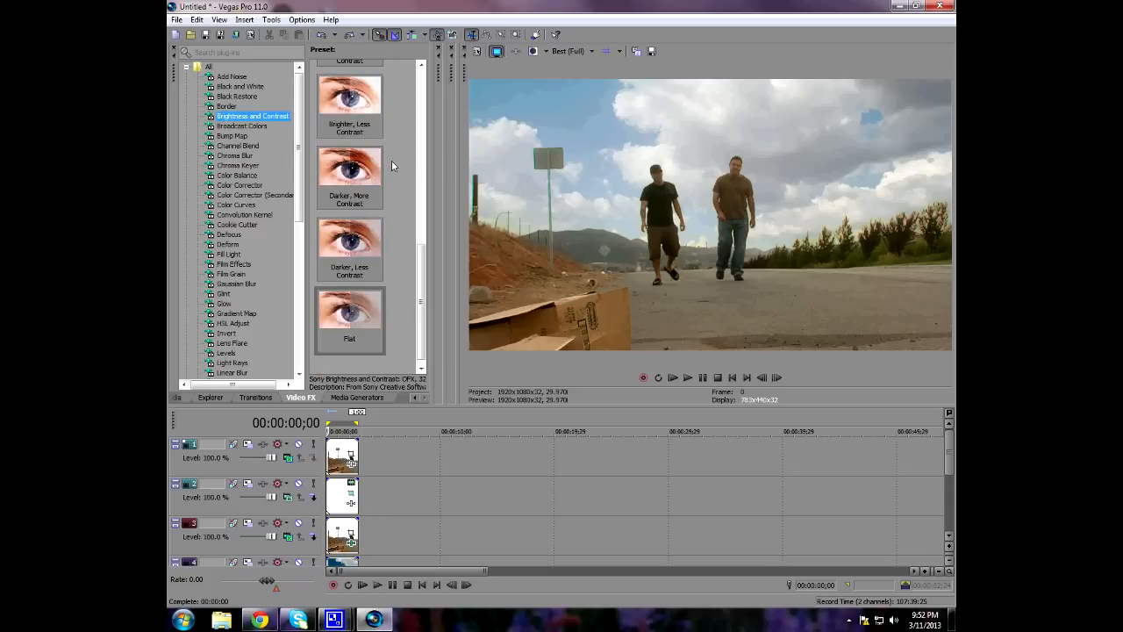
click(349, 316)
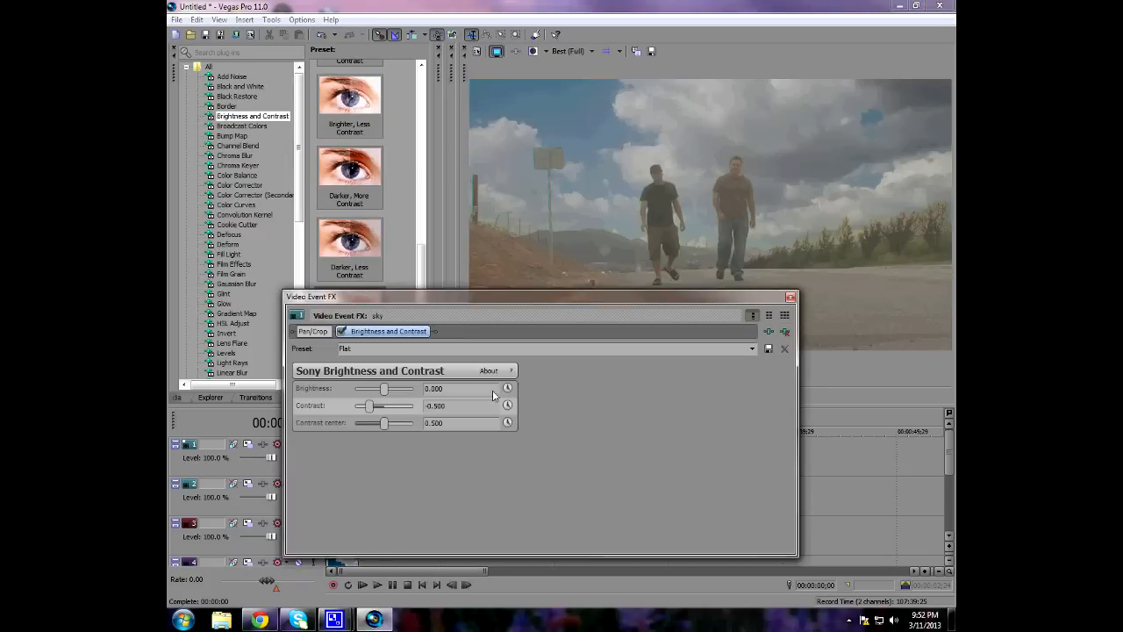
drag(369, 405, 380, 406)
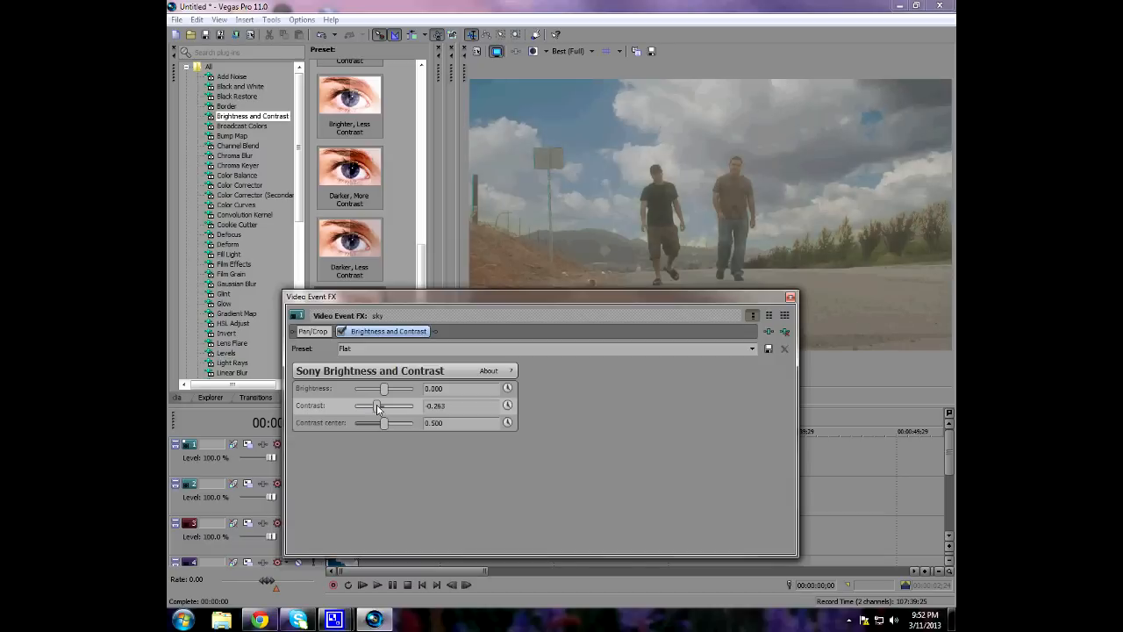
drag(376, 406, 383, 405)
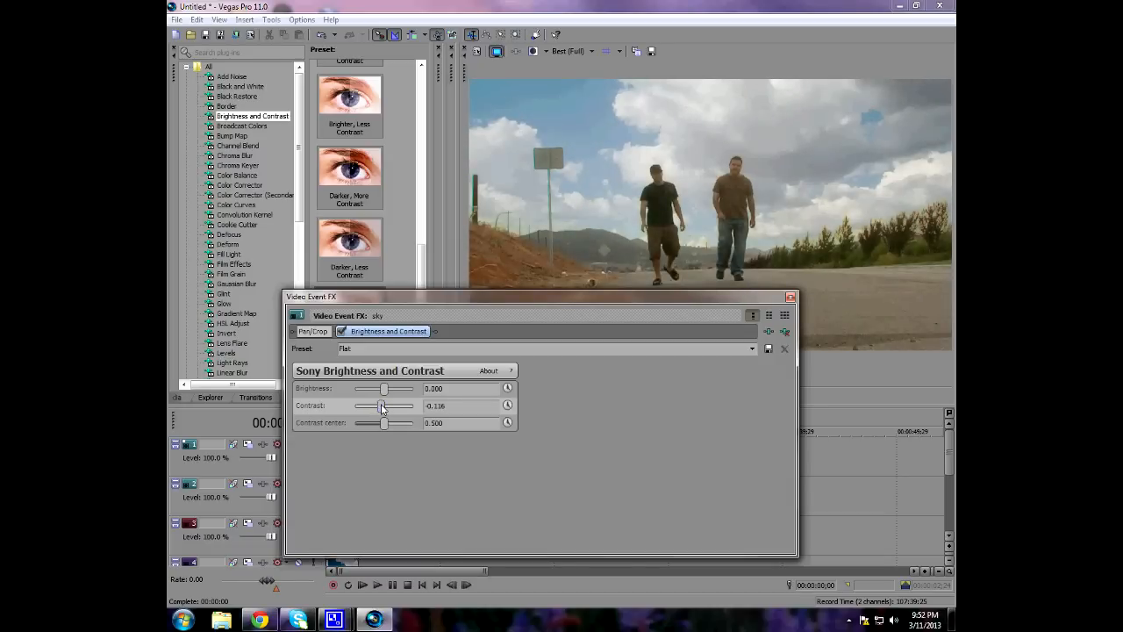
drag(383, 406, 377, 405)
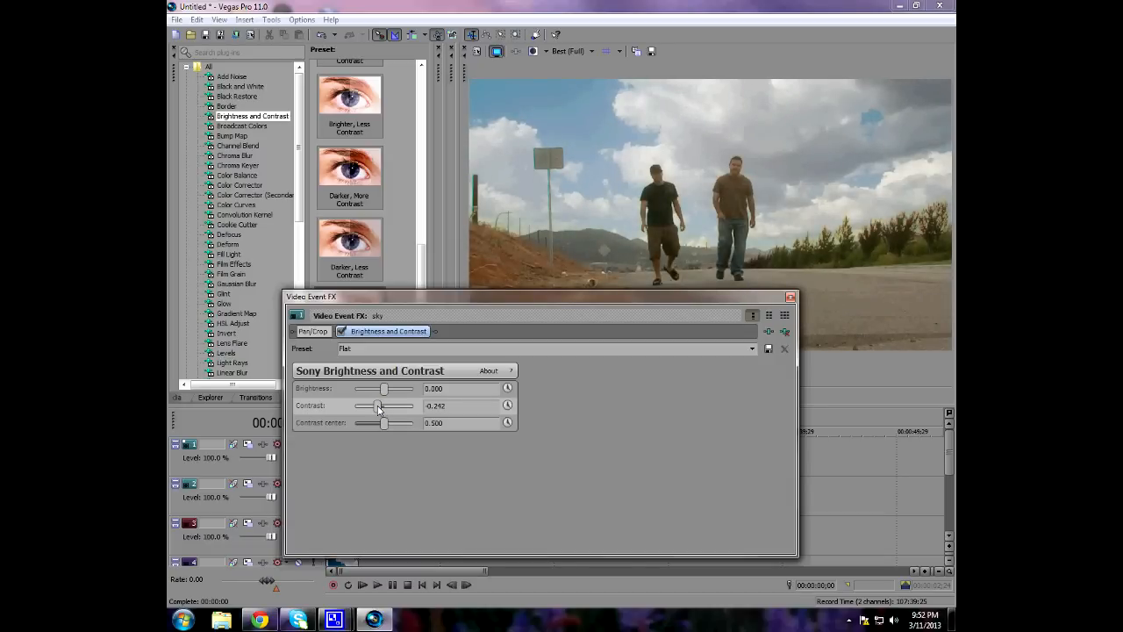
drag(377, 405, 381, 405)
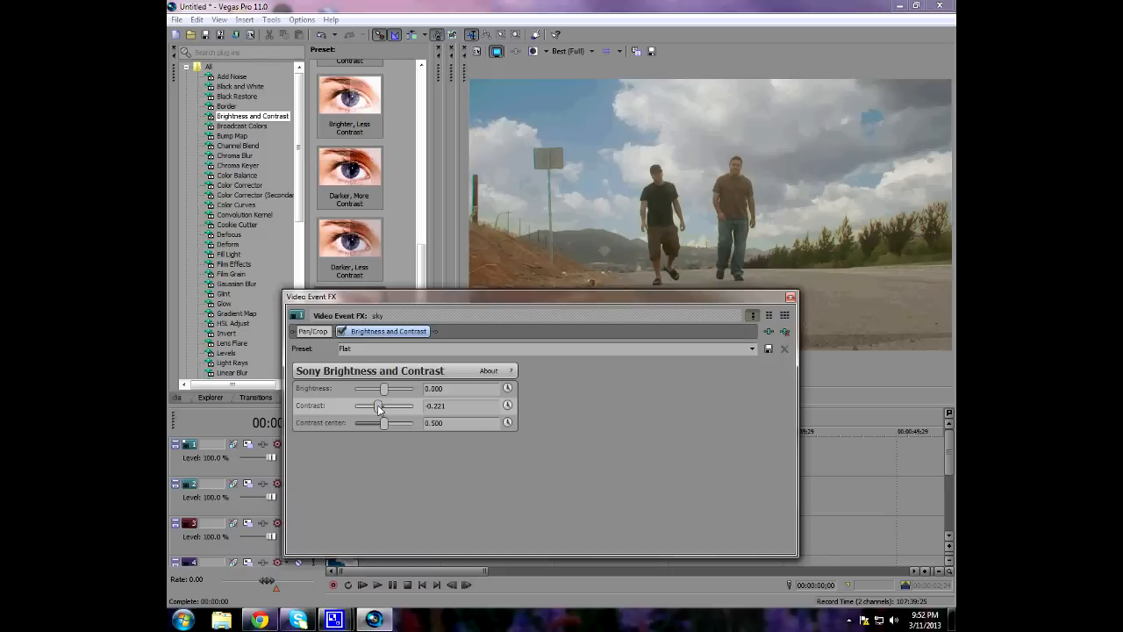
Step: Brighten the sky clip slightly and fine-tune its contrast to blend with the footage
drag(383, 390, 390, 389)
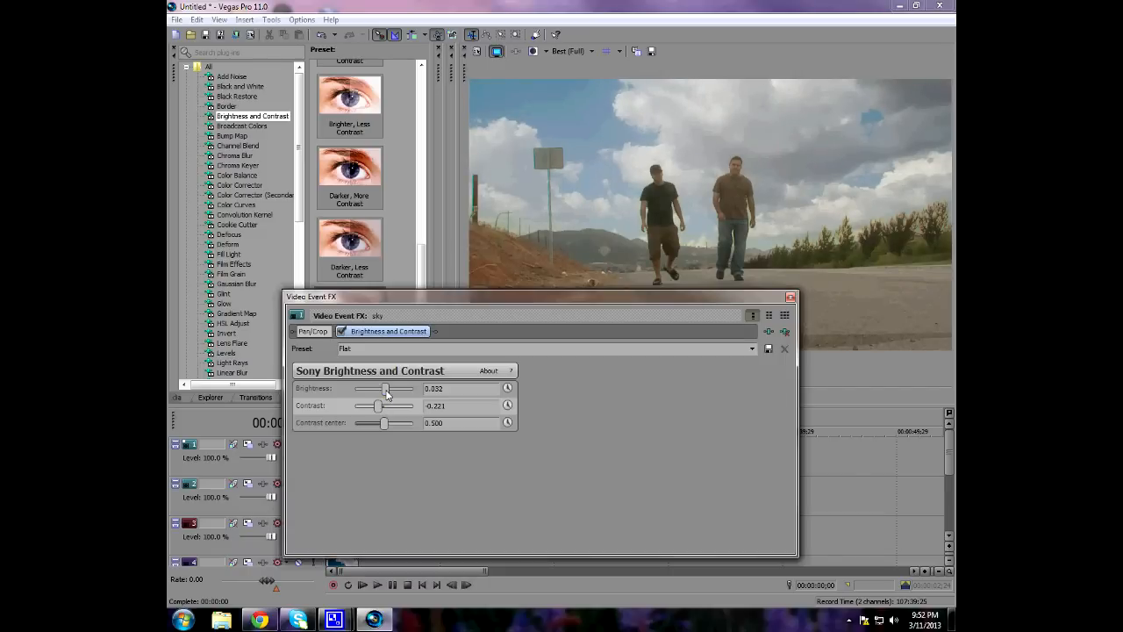
drag(390, 389, 385, 389)
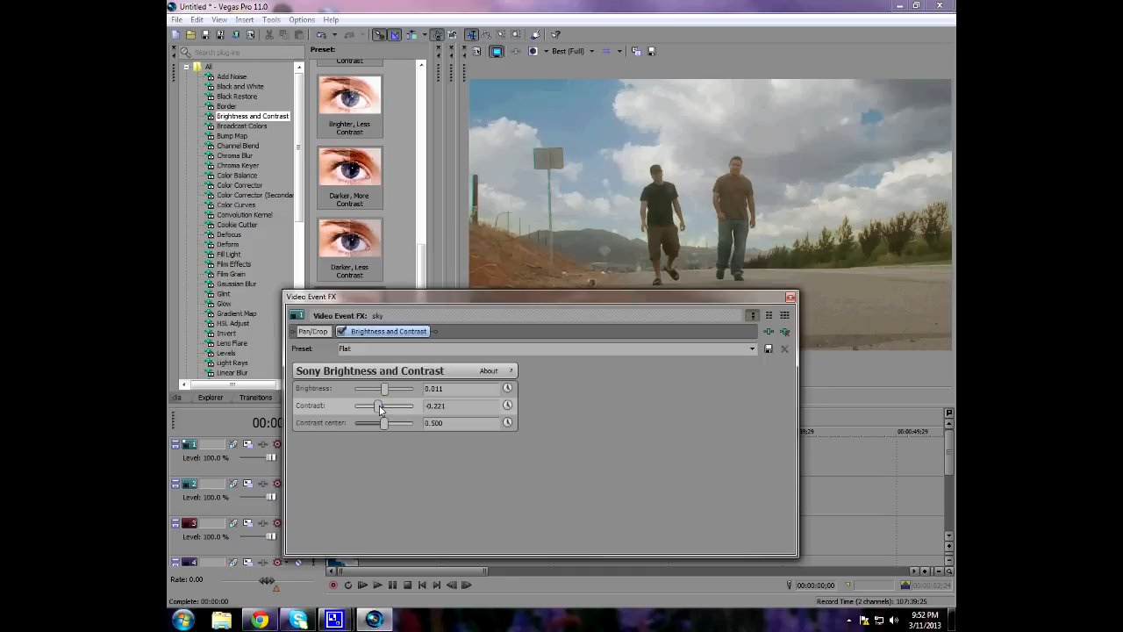
drag(379, 405, 382, 405)
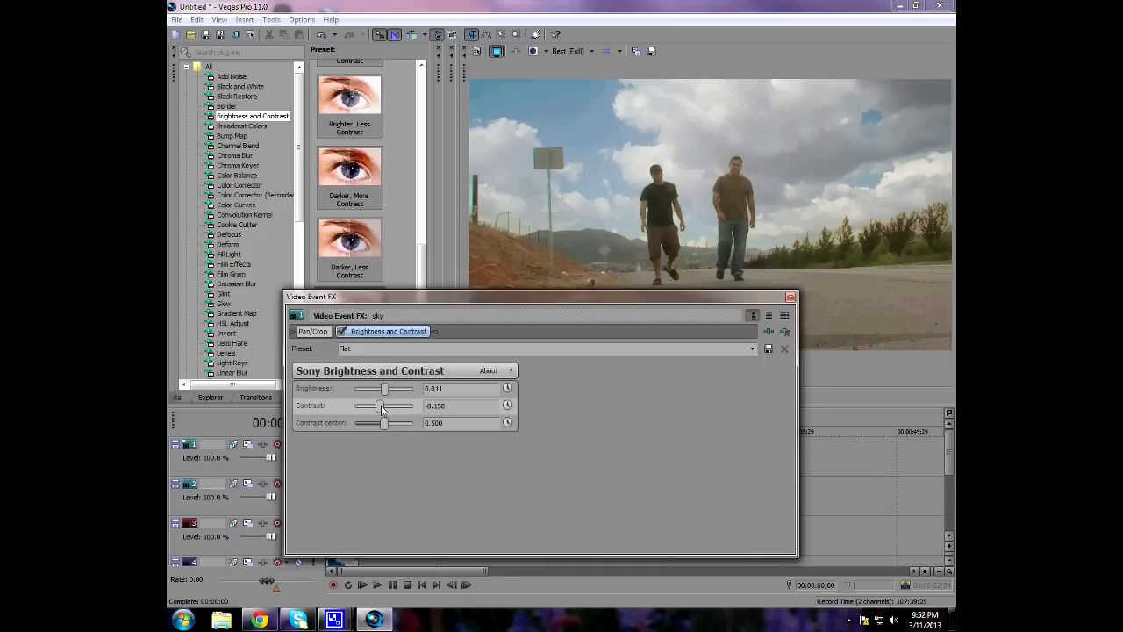
drag(383, 406, 378, 406)
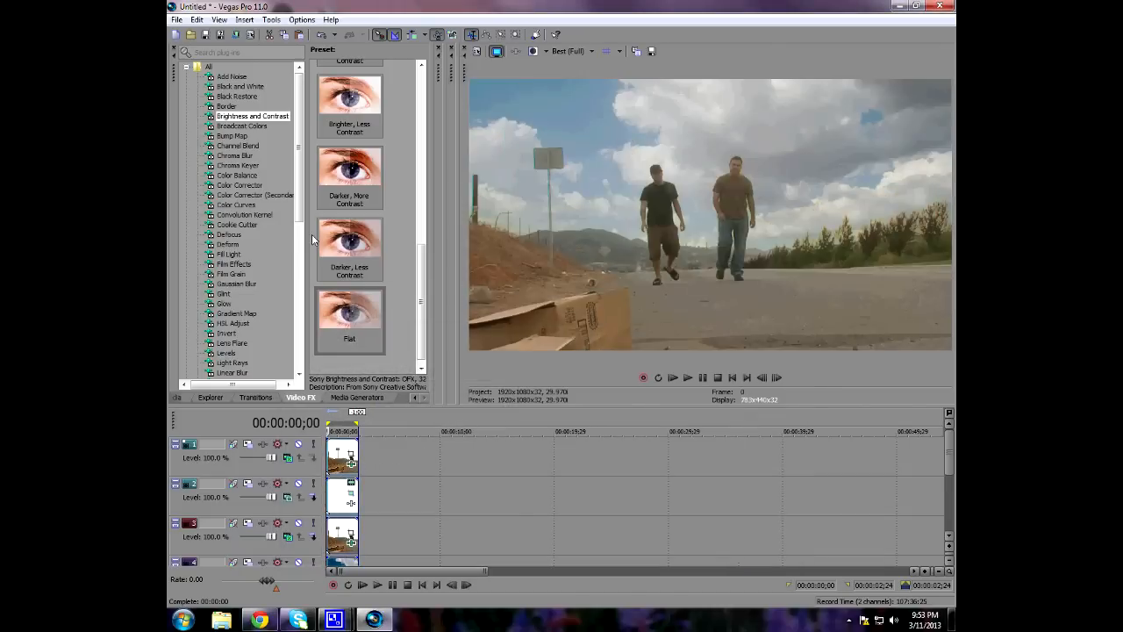
Step: Render the layered tracks to a new track using the HD EX 1280x720-24p template
click(275, 19)
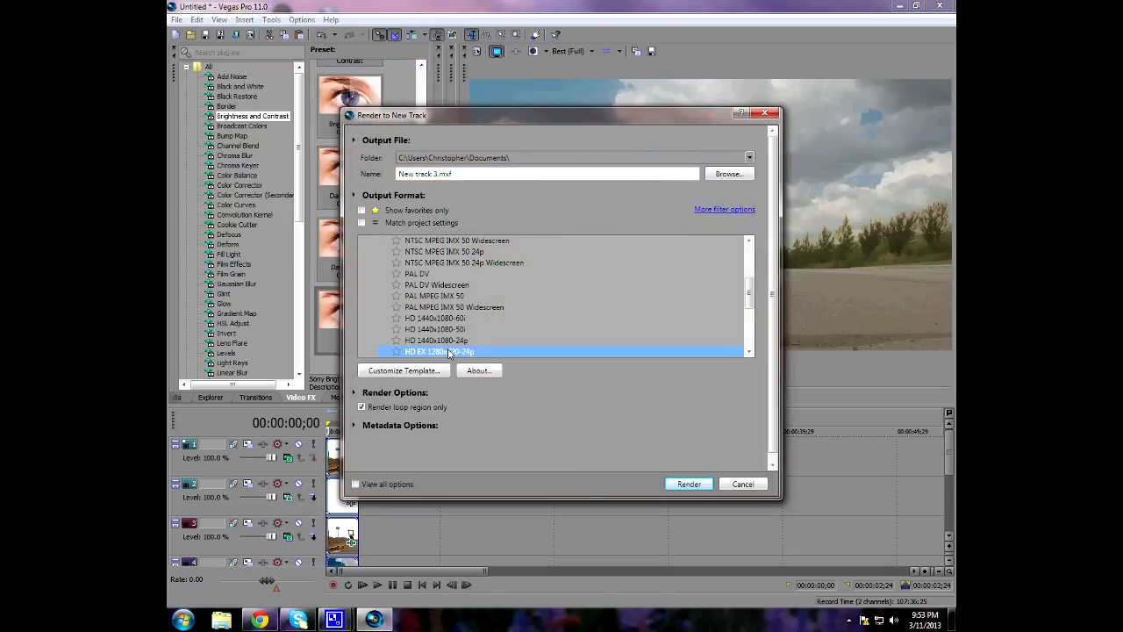
click(688, 483)
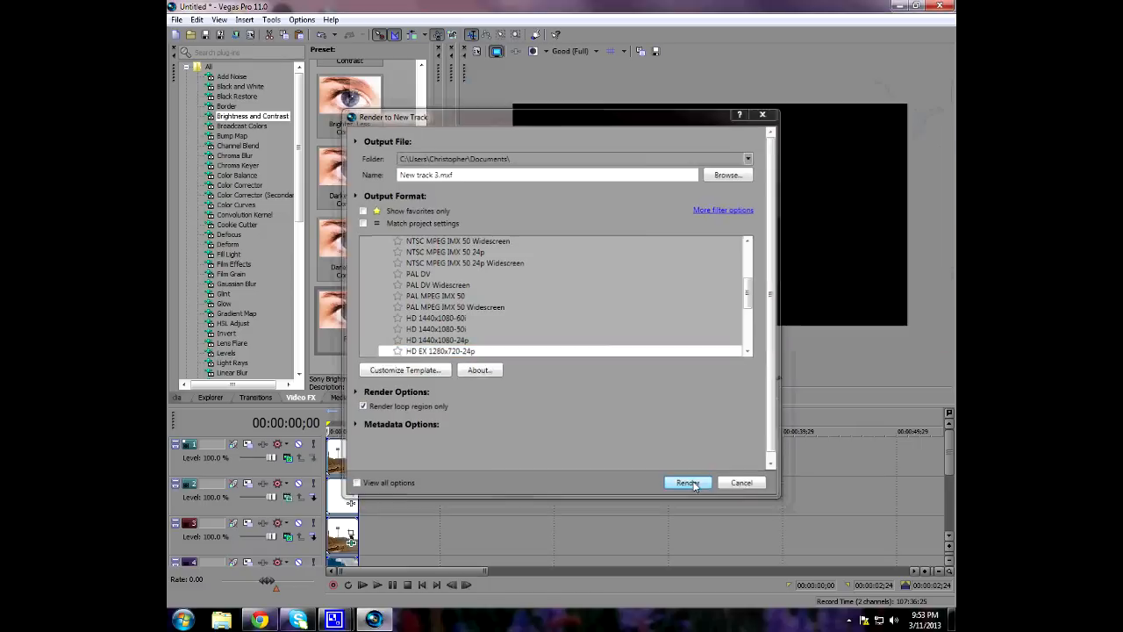
click(688, 482)
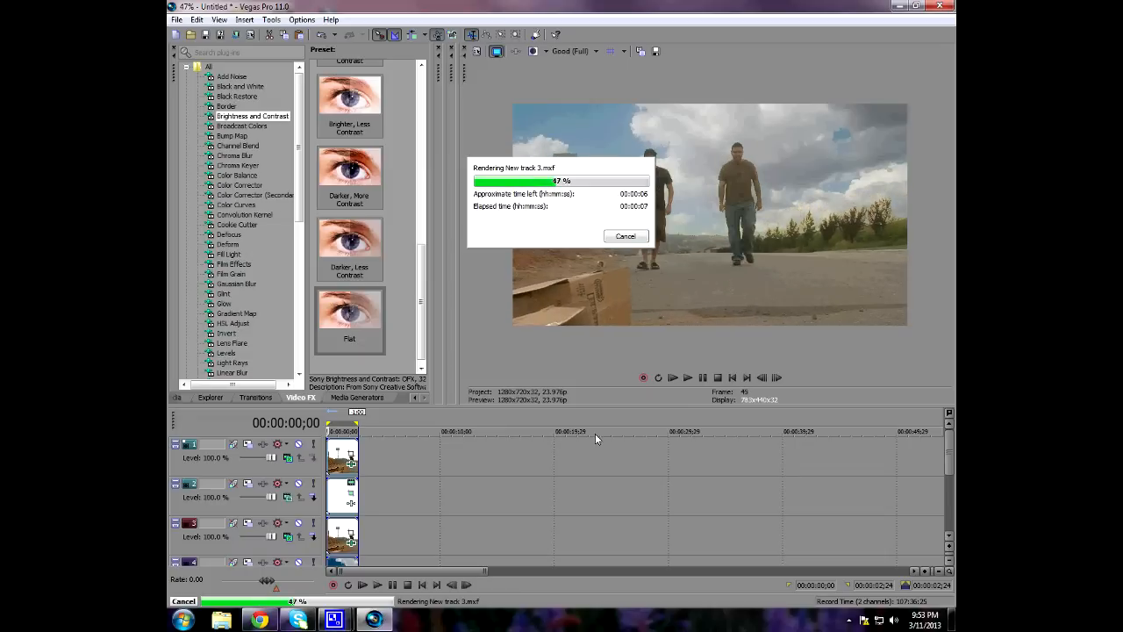
mouse_move(688, 302)
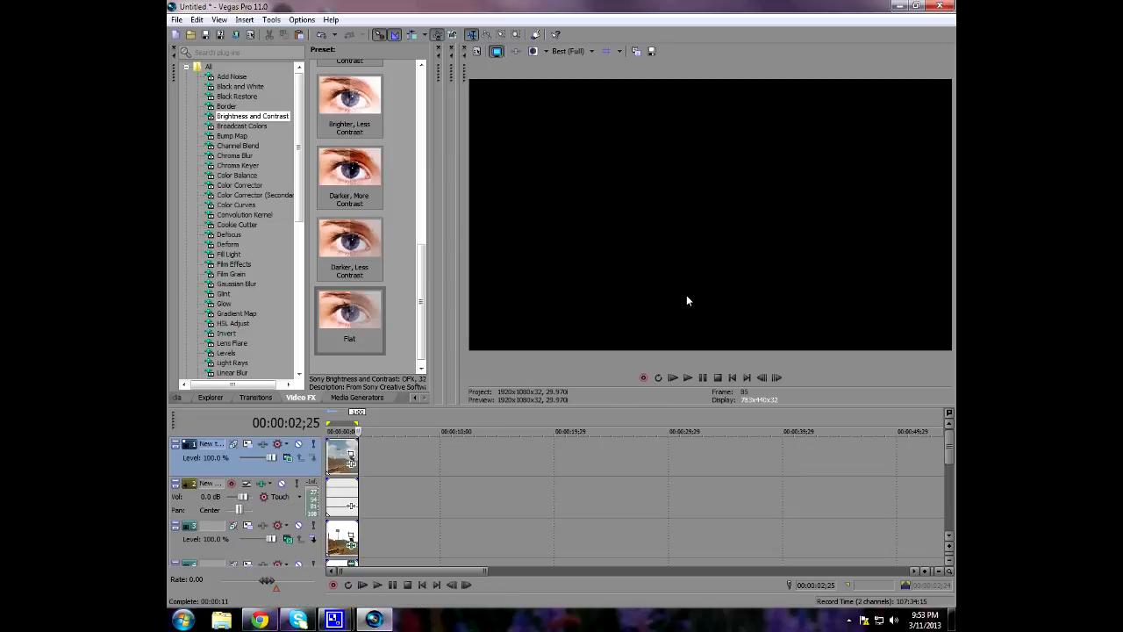
Step: Drag the rendered combined clip later along the timeline, apart from the layered clips
drag(342, 457, 467, 474)
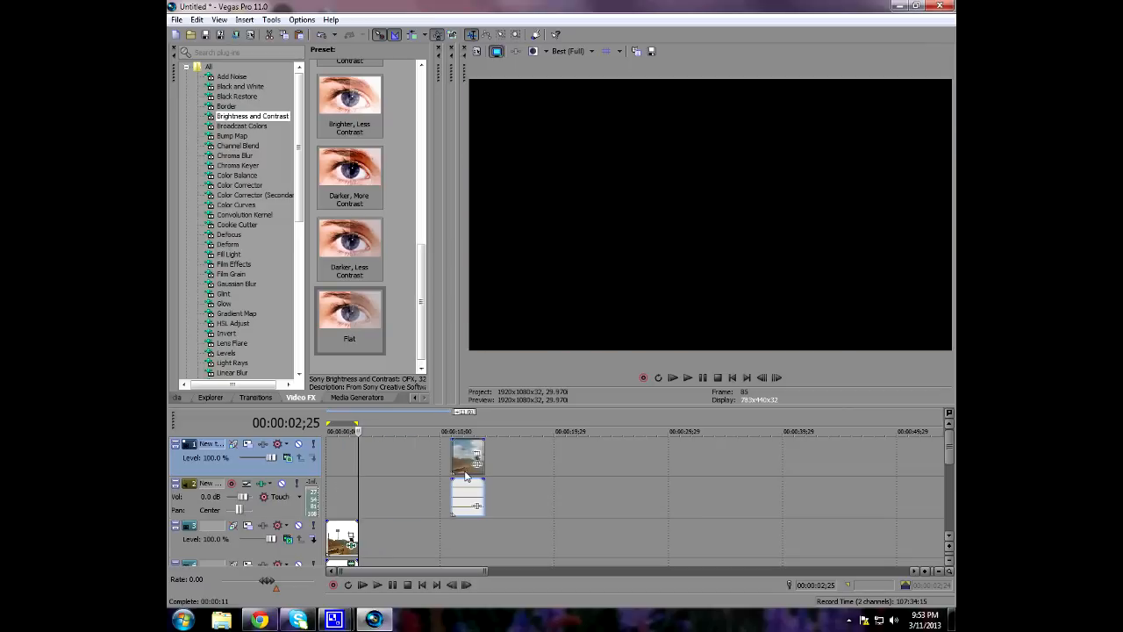
drag(467, 456, 435, 456)
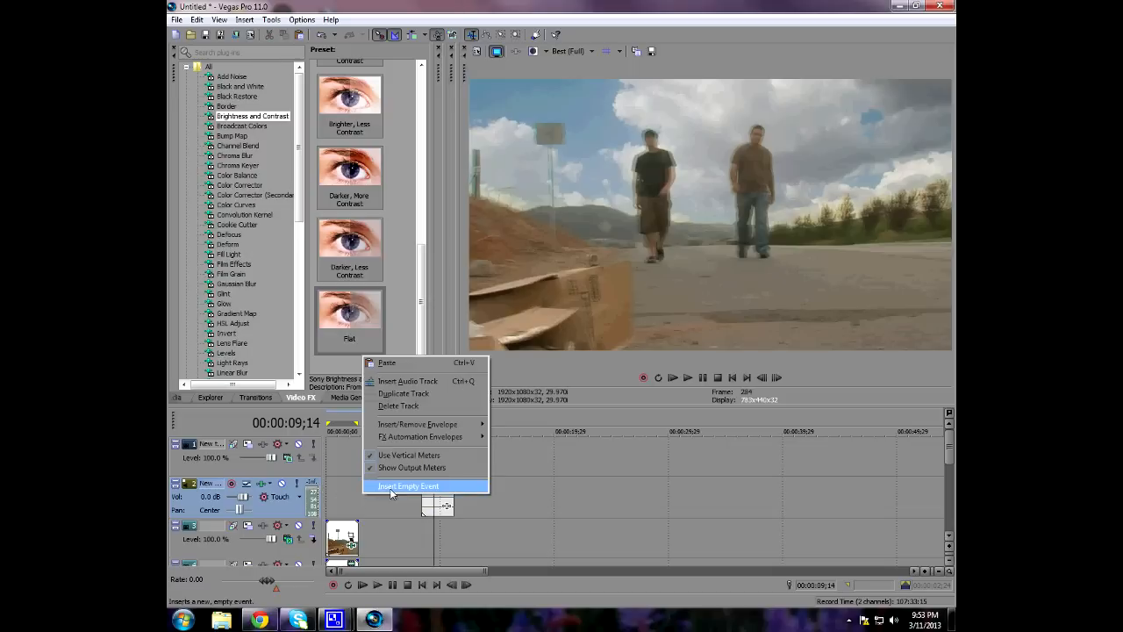
click(407, 486)
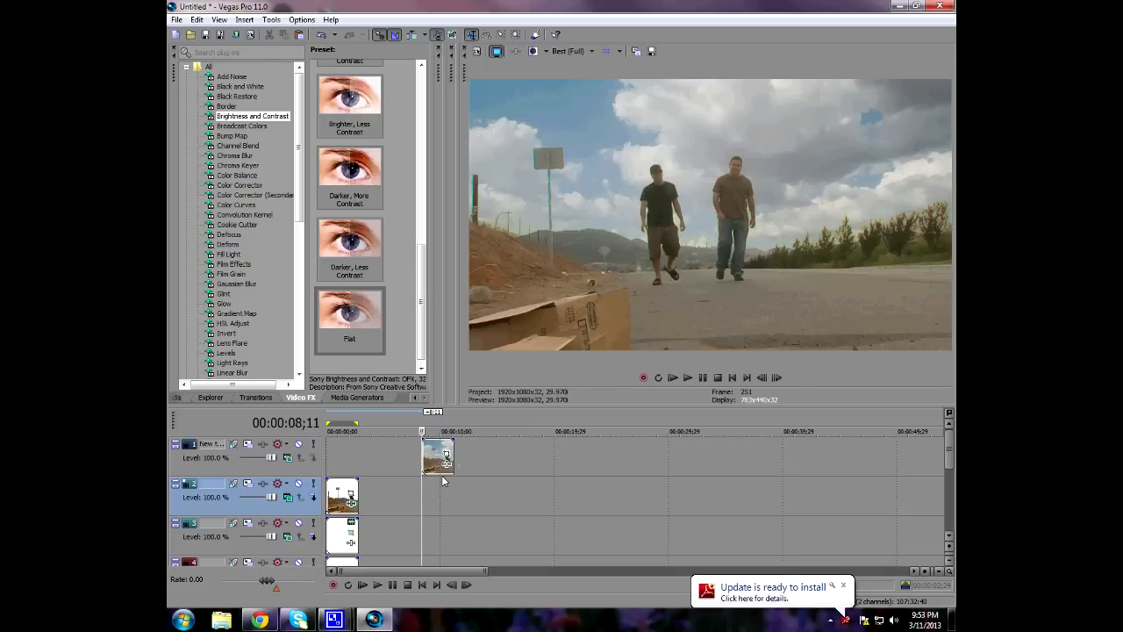
Step: Insert a new video track via the track header menu and drop Color Corrector onto it
right_click(443, 481)
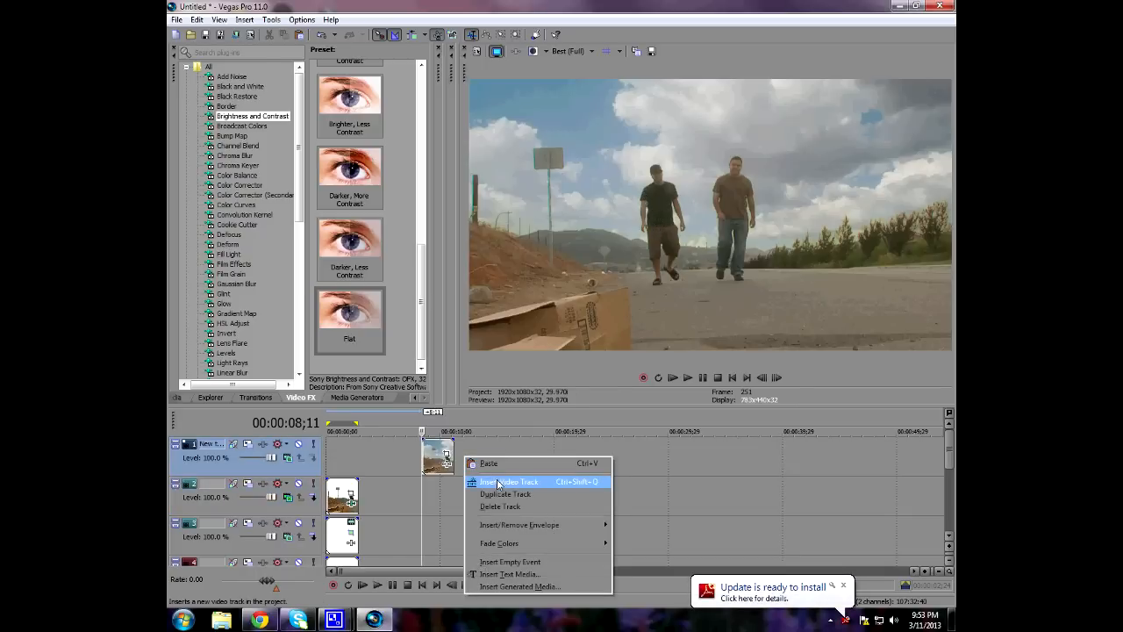
click(513, 481)
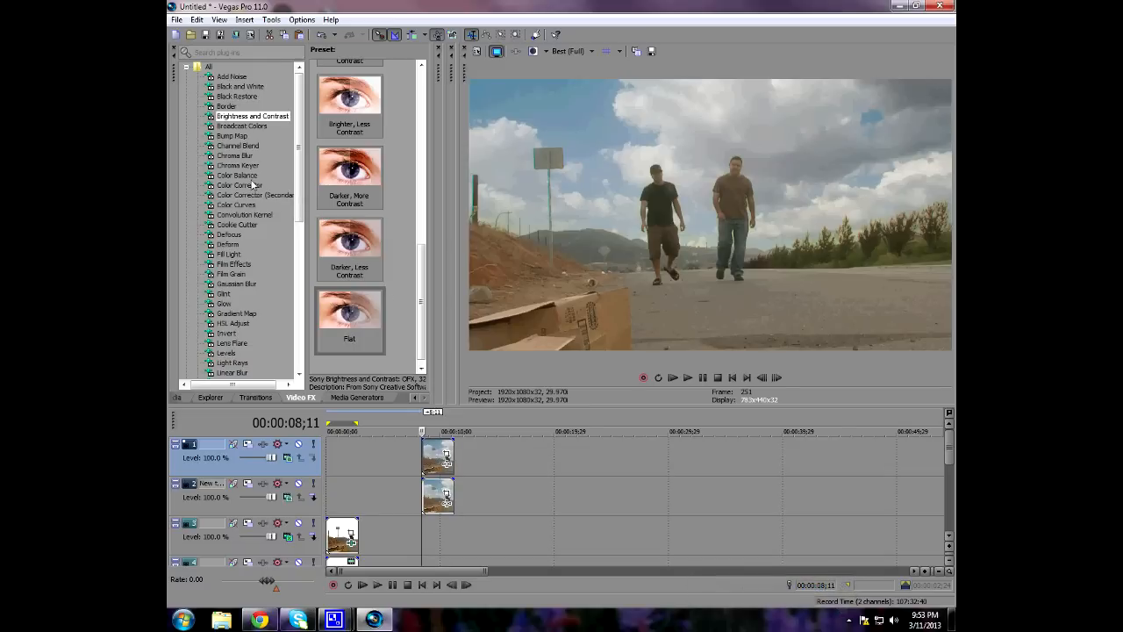
click(239, 186)
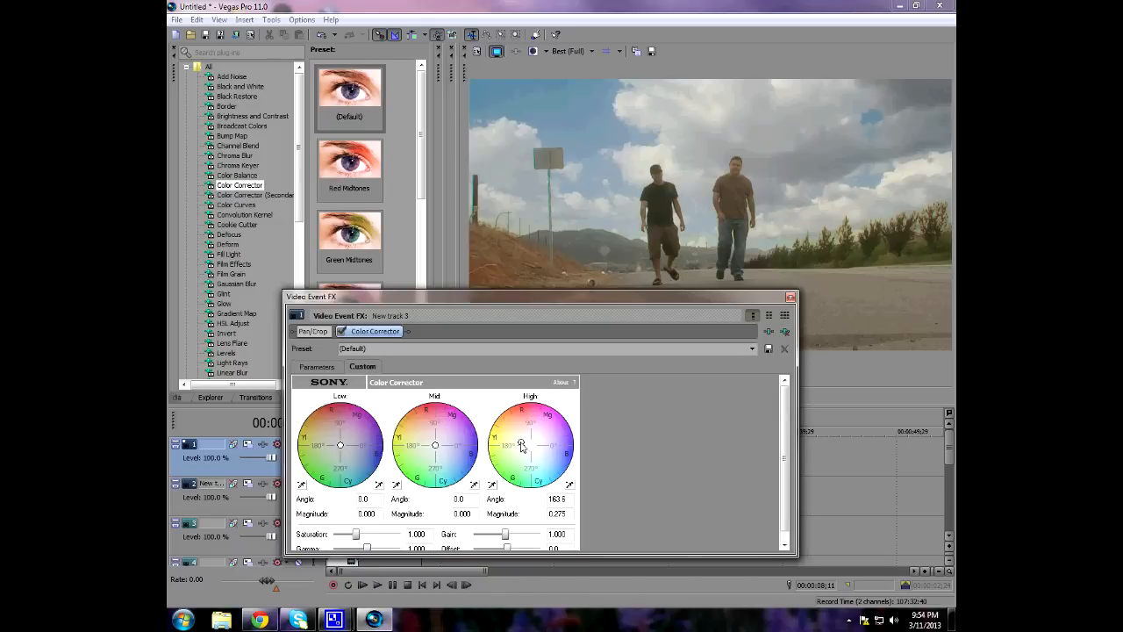
Step: Tint the clip's highlights, midtones and shadows with the High, Mid and Low color wheels
drag(523, 443, 523, 441)
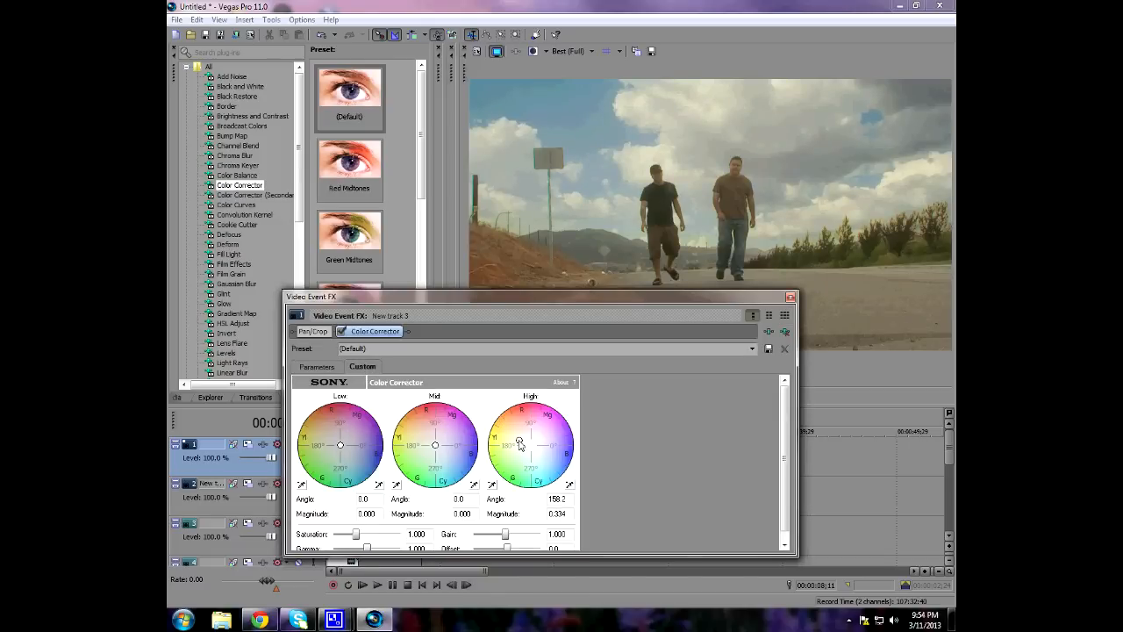
drag(436, 442, 440, 449)
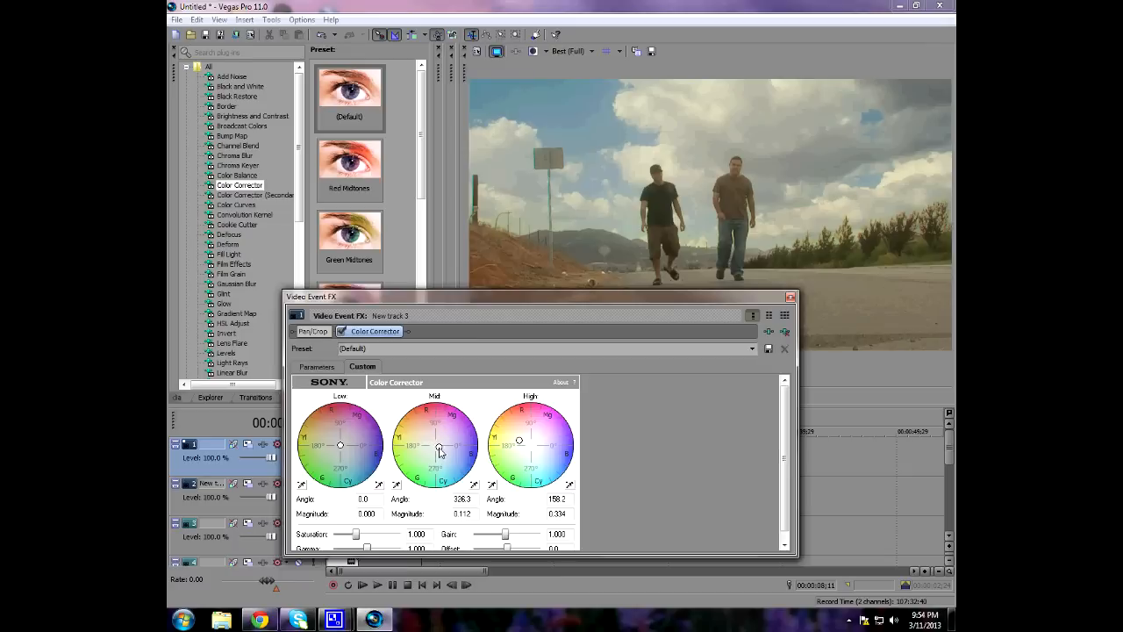
drag(439, 446, 443, 455)
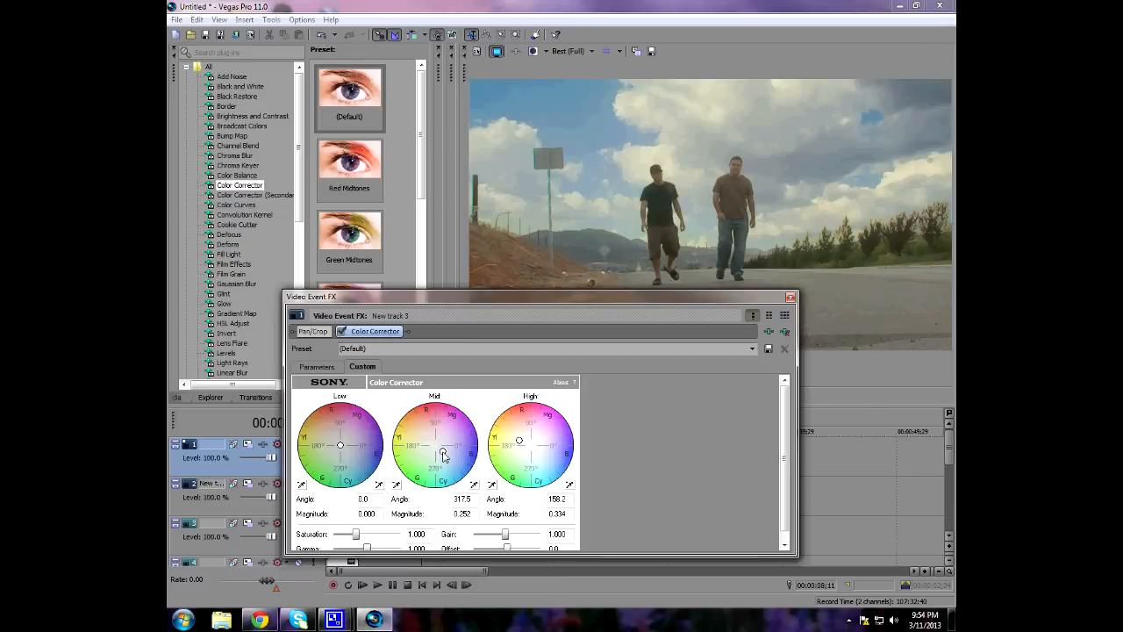
drag(442, 453, 432, 449)
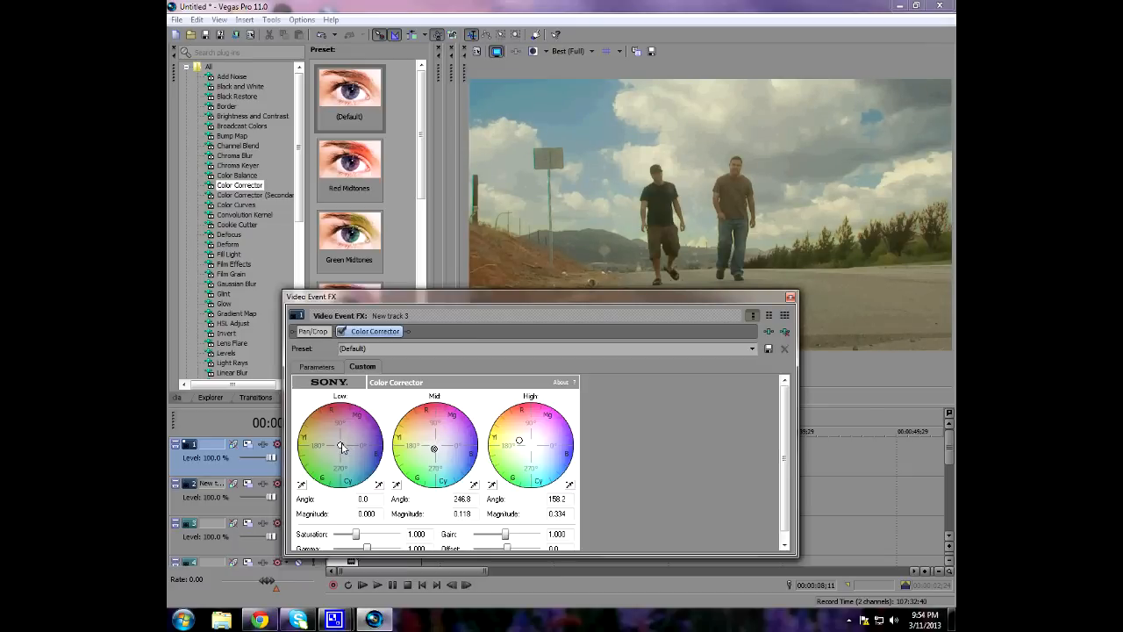
drag(341, 446, 351, 453)
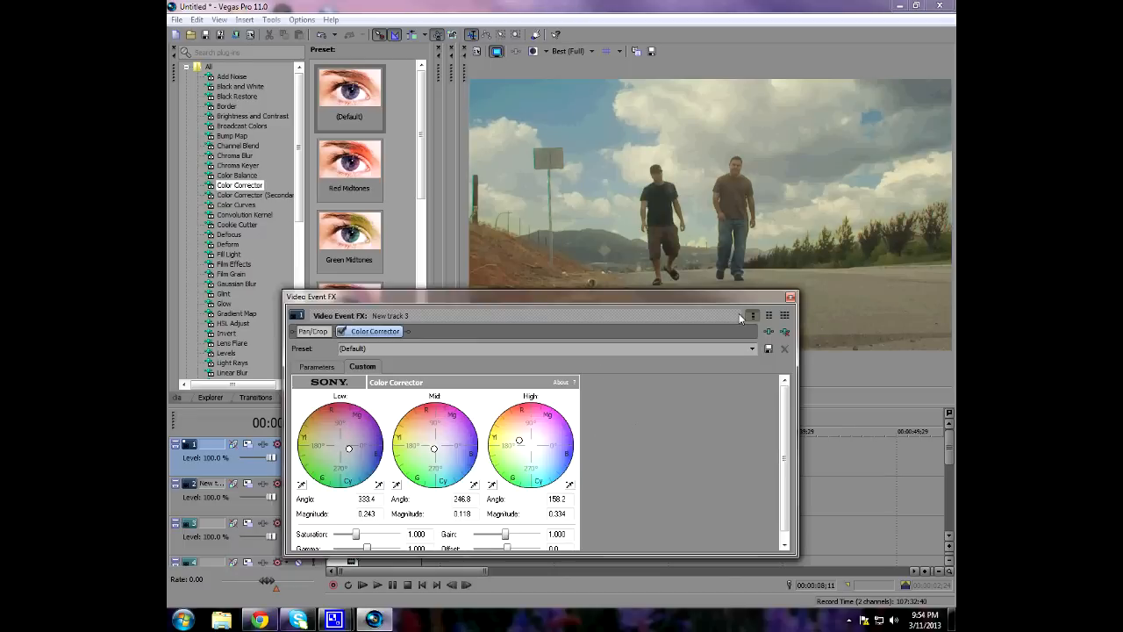
Step: Start drawing an elliptical Pan/Crop mask around the two walkers for the vignette
click(790, 297)
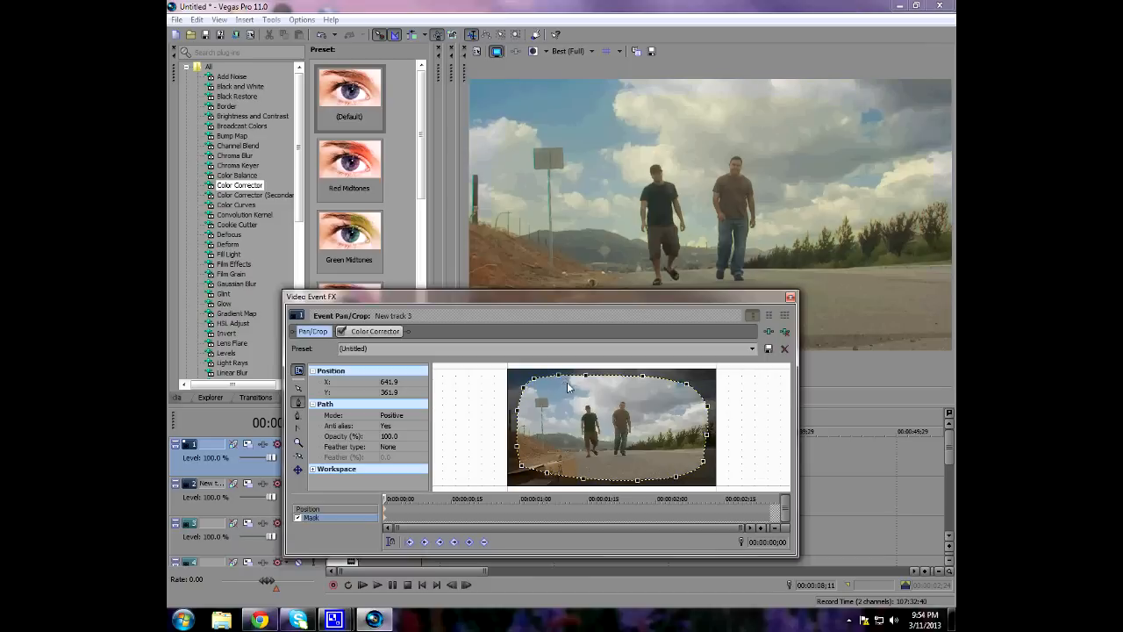
Step: Feather the oval mask edges (Feather type Both) into a soft vignette and close the FX window
click(404, 447)
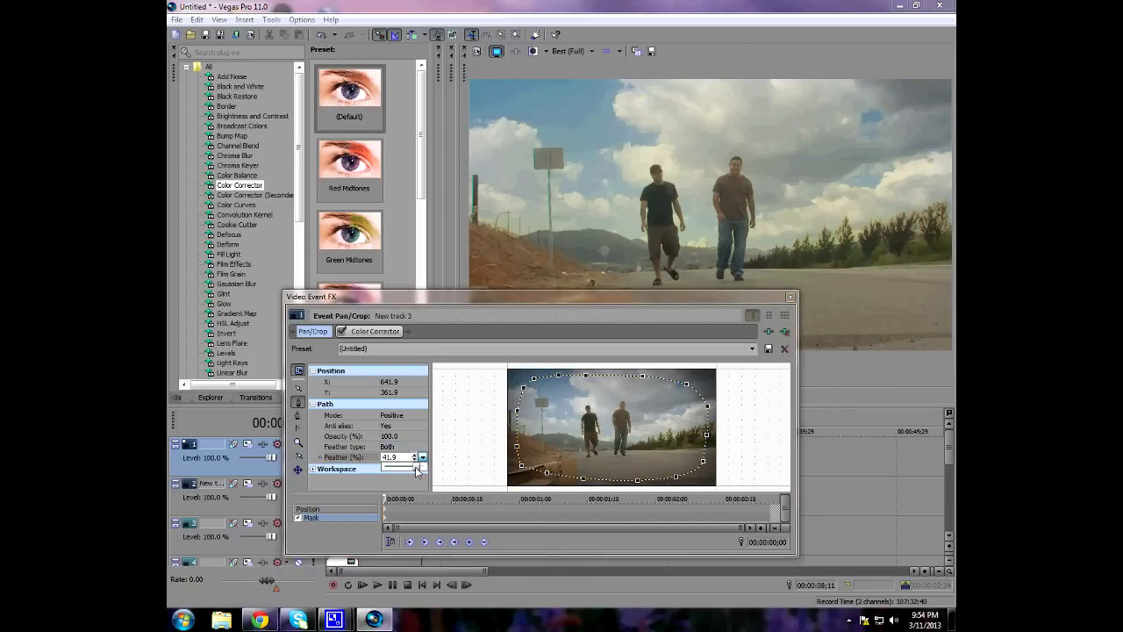
click(785, 348)
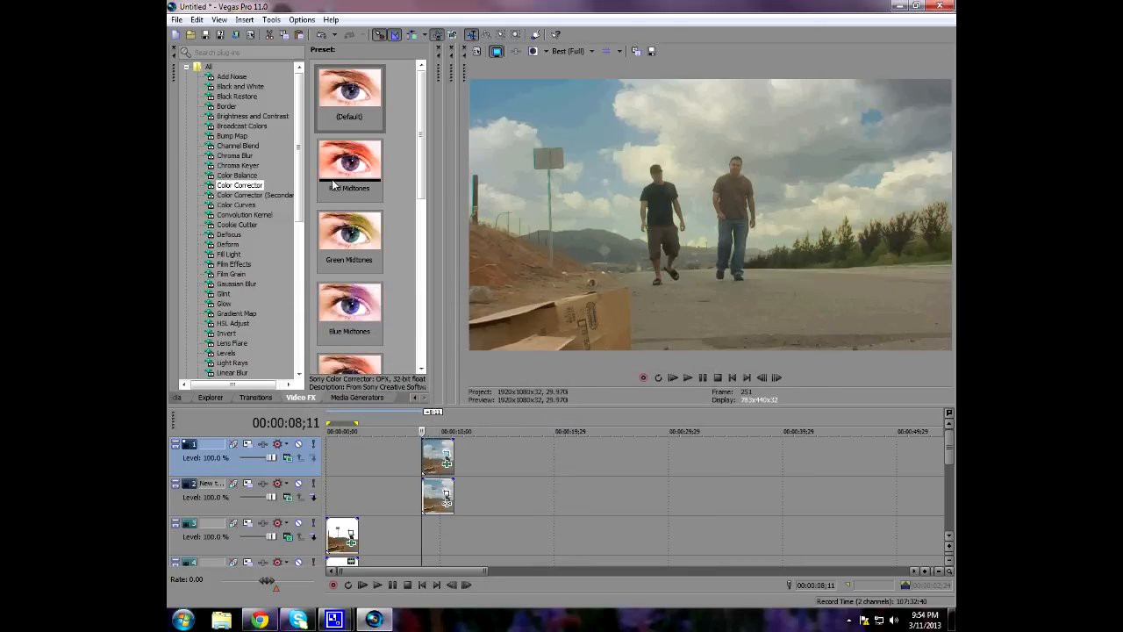
Step: Add Color Curves to the track, bend the RGB curve down to darken midtones and deepen contrast
click(236, 203)
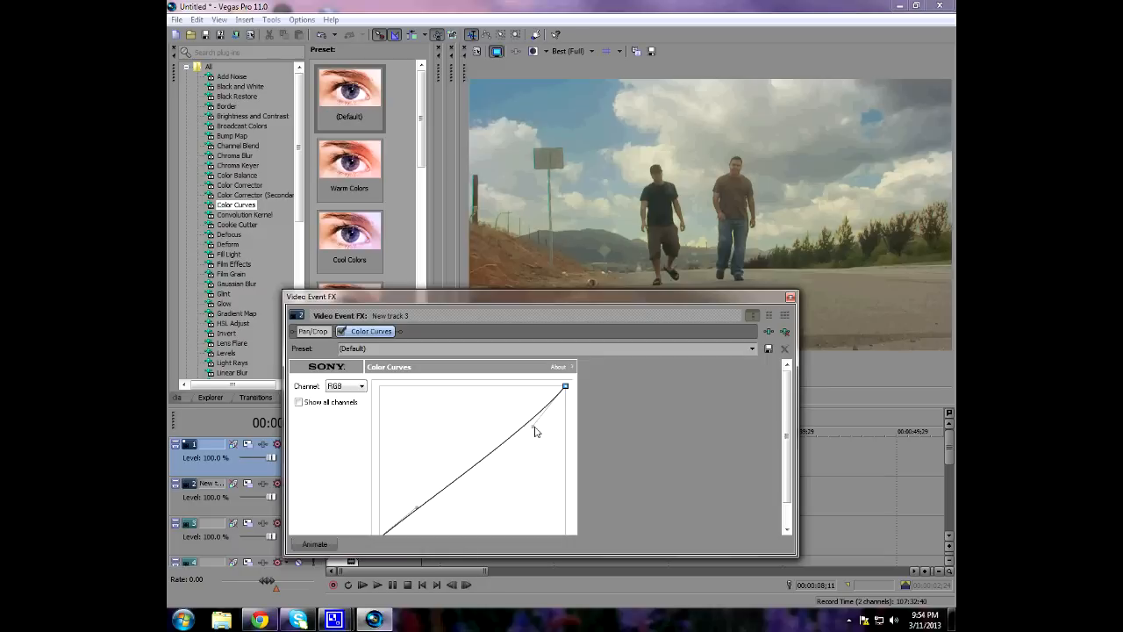
drag(535, 430, 558, 447)
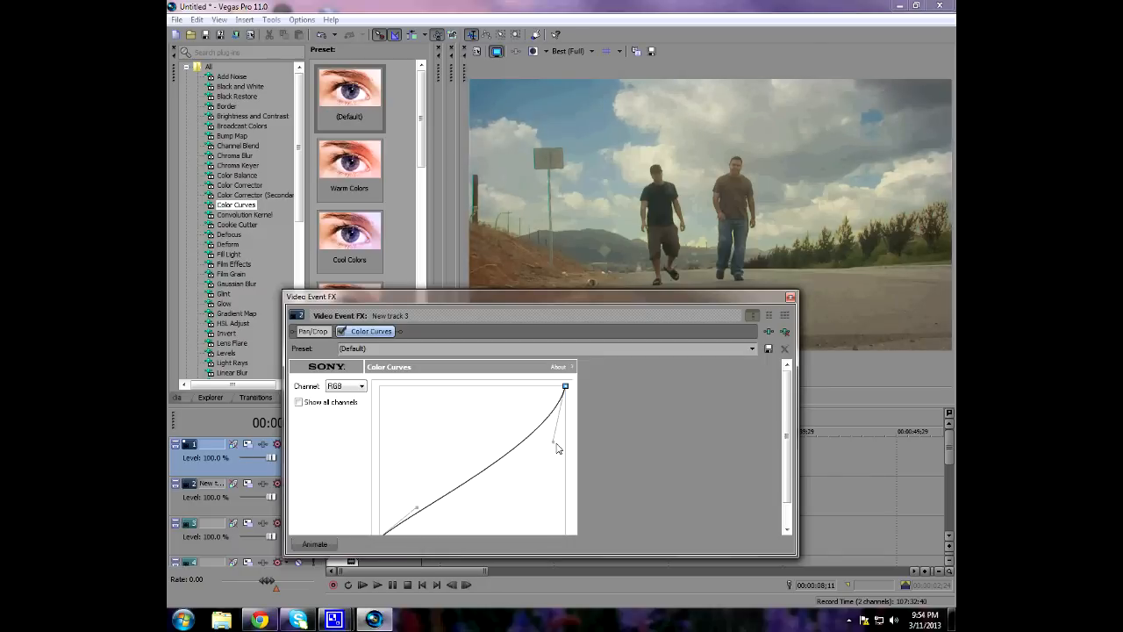
drag(558, 446, 562, 452)
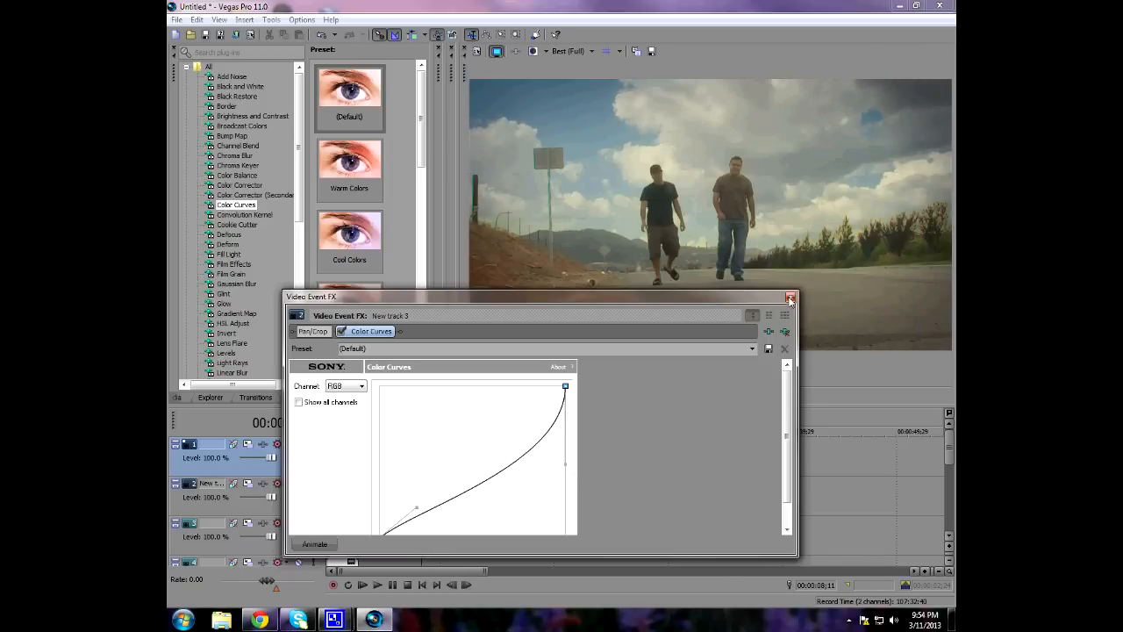
click(790, 298)
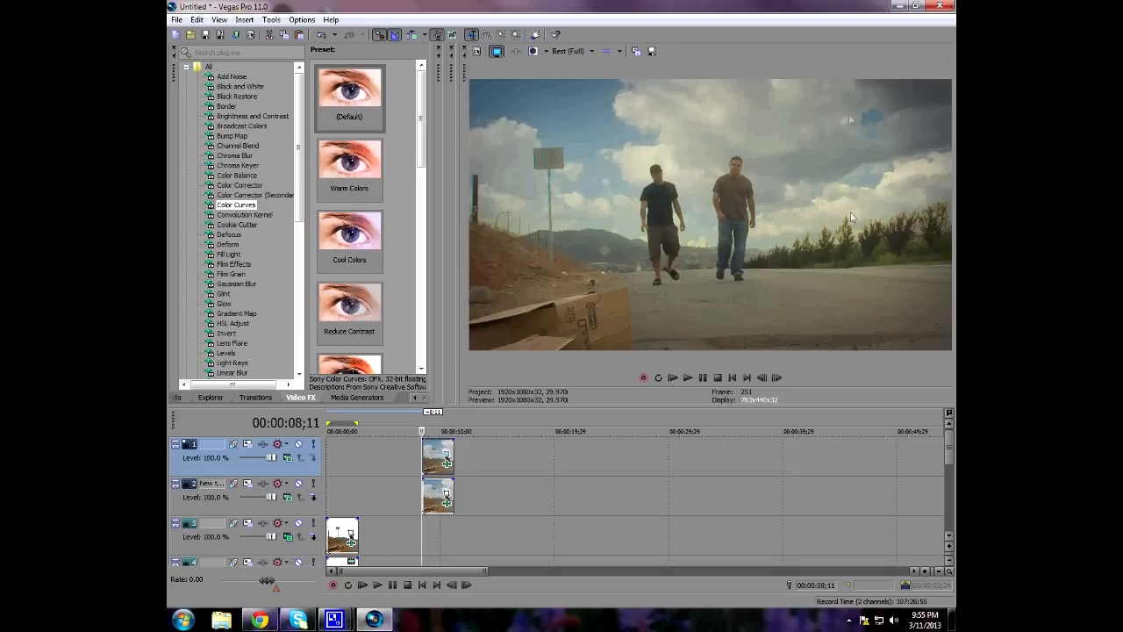
mouse_move(834, 172)
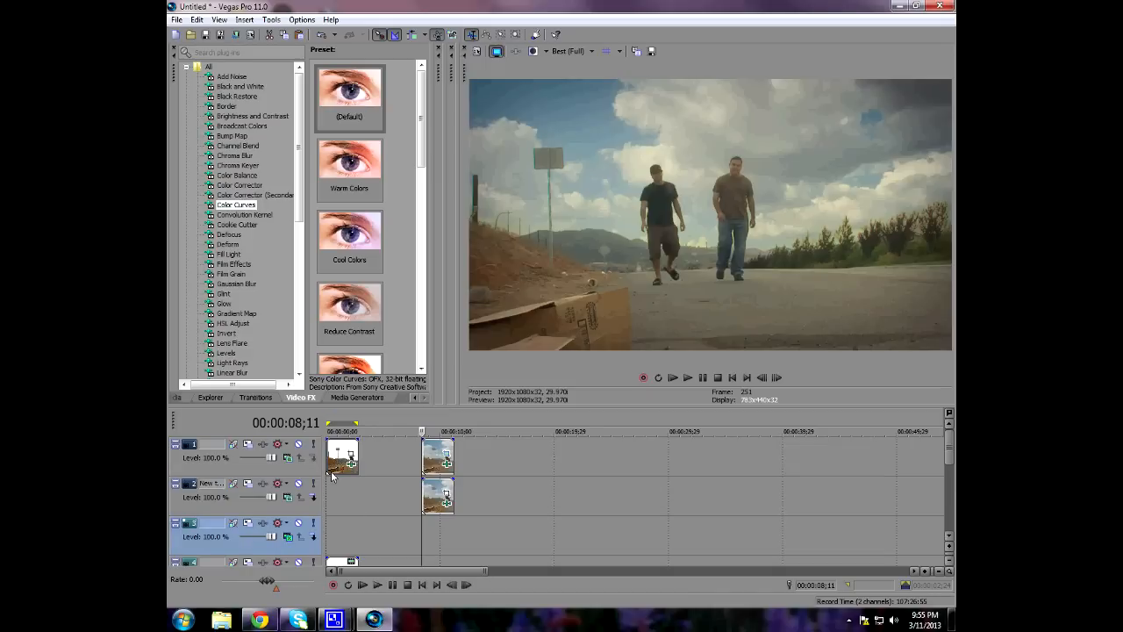
Step: Jump to the start of the timeline to preview the original white-sky footage
click(421, 585)
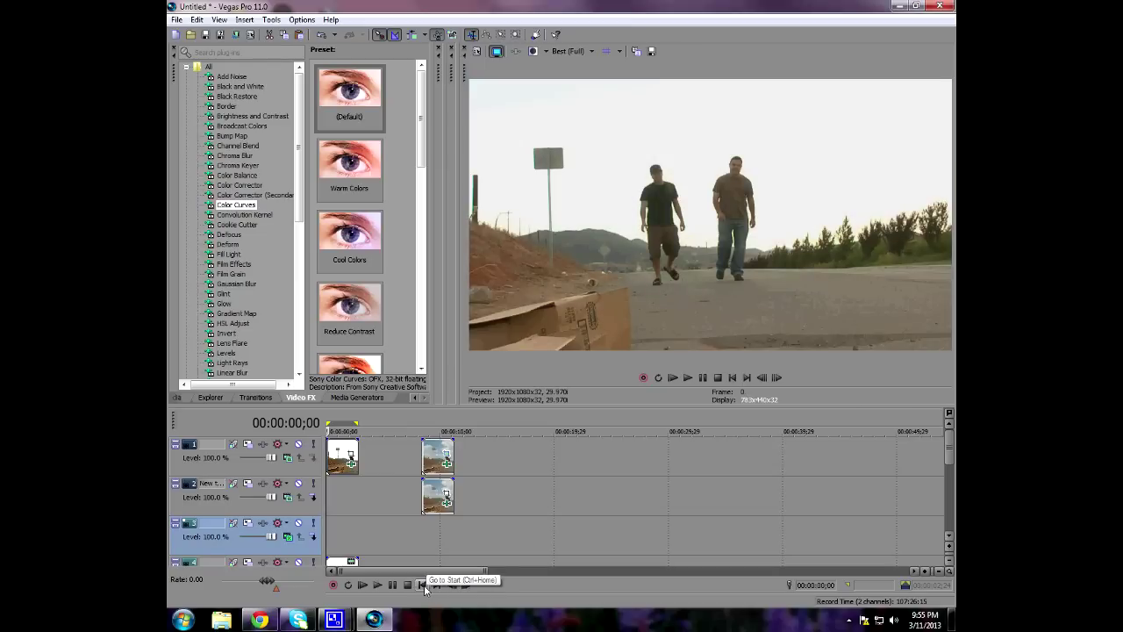